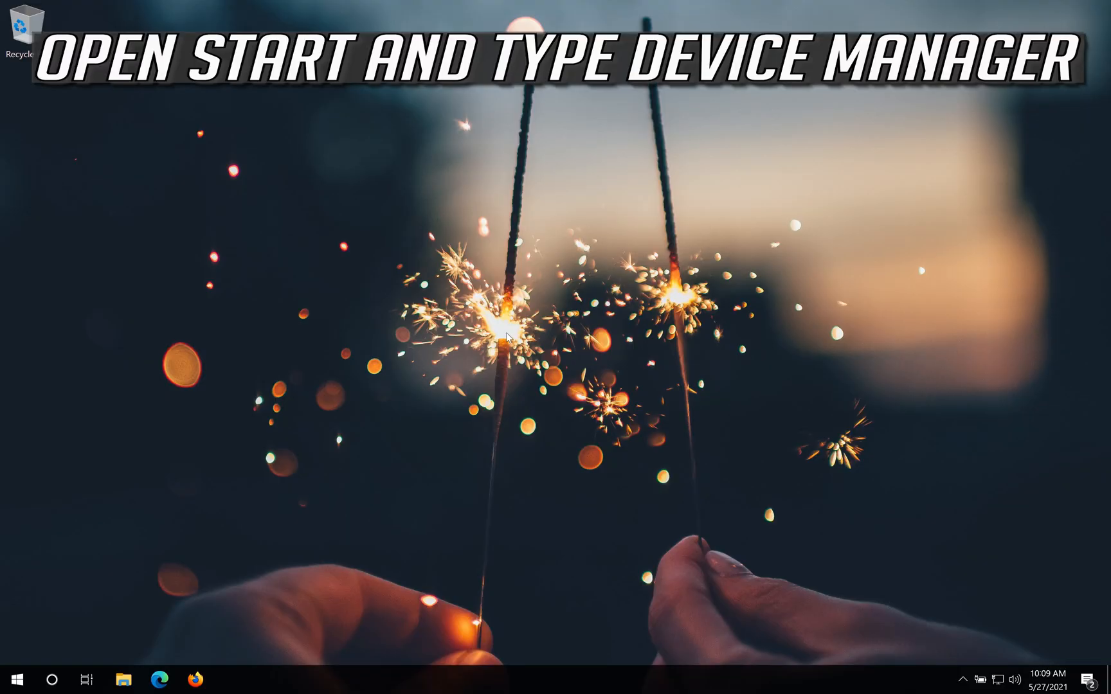
Search the Start menu for Device Manager.
left_click(11, 679)
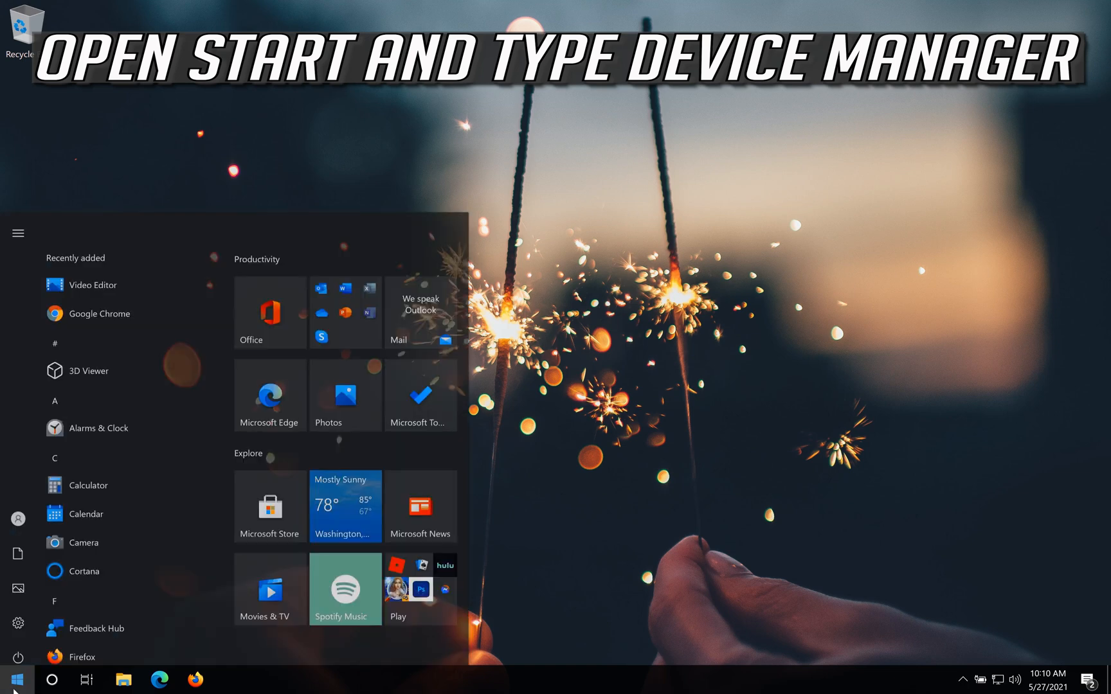
type("device manager")
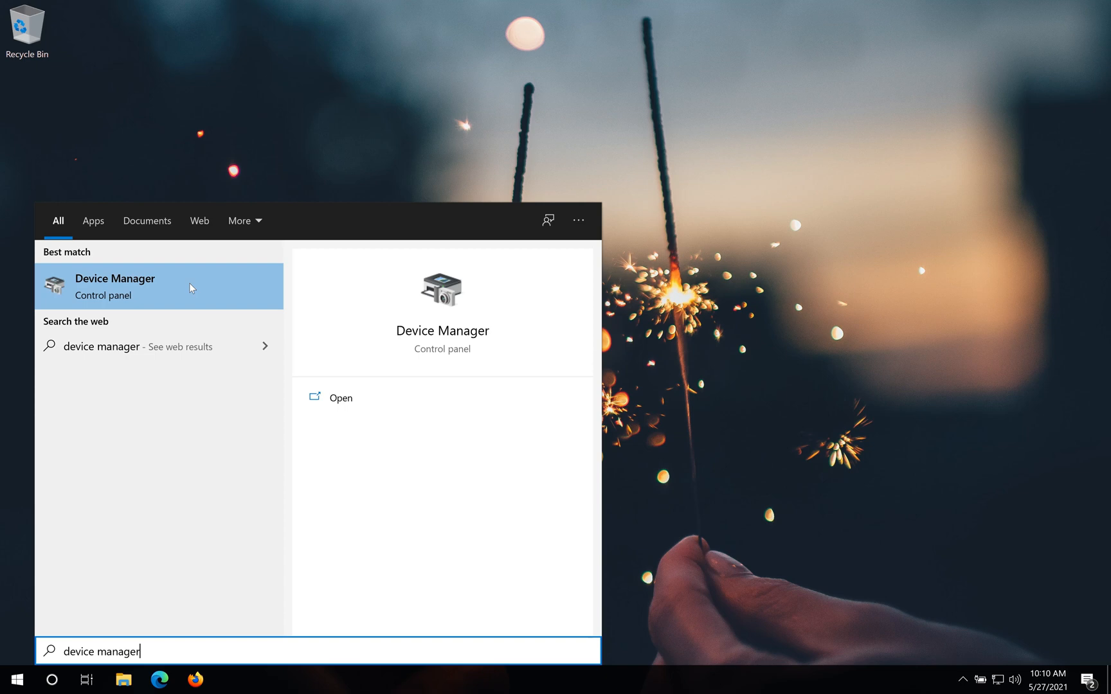
Launch Device Manager, expand Cameras and bring up actions for the VirtualBox integrated webcam.
left_click(114, 287)
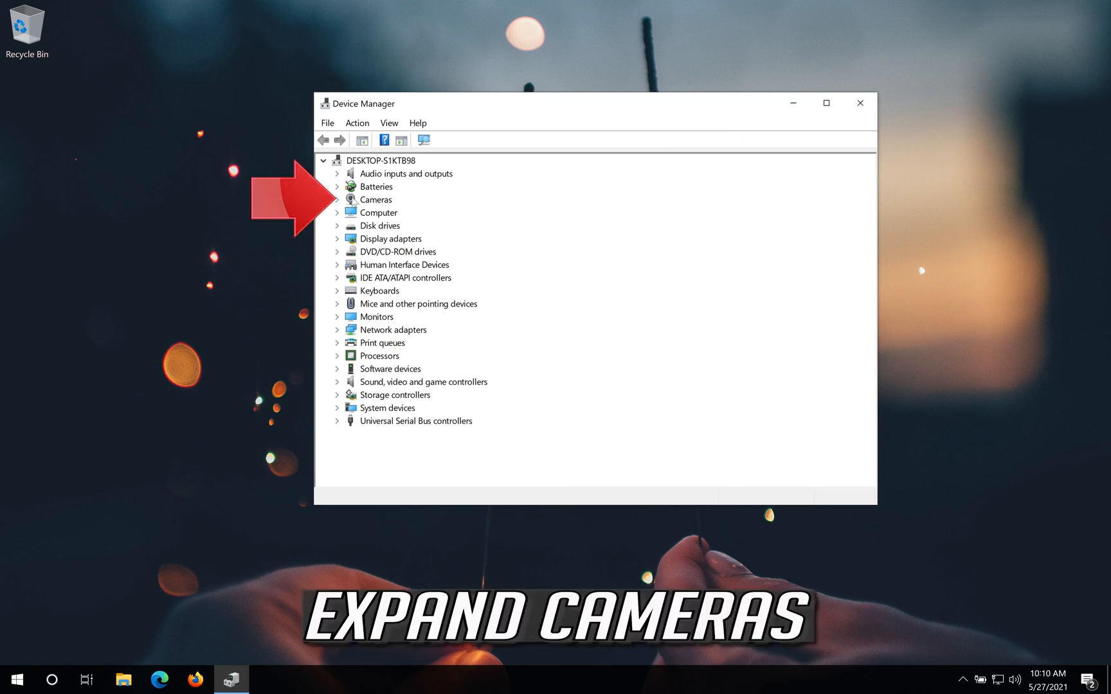
left_click(338, 199)
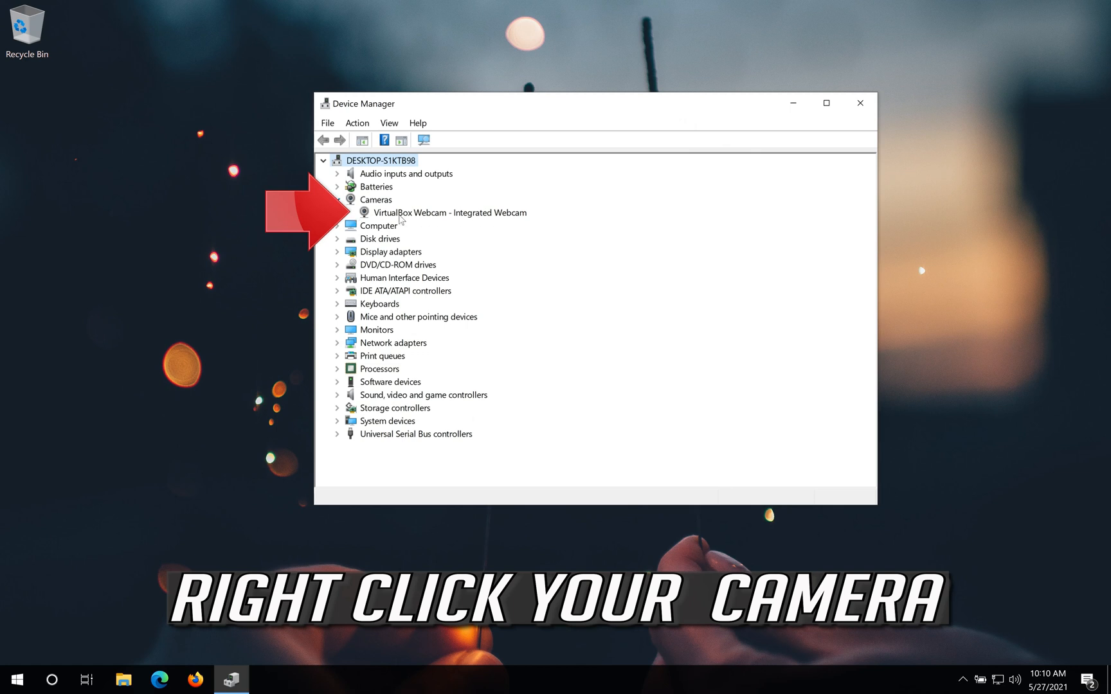
mouse_move(469, 218)
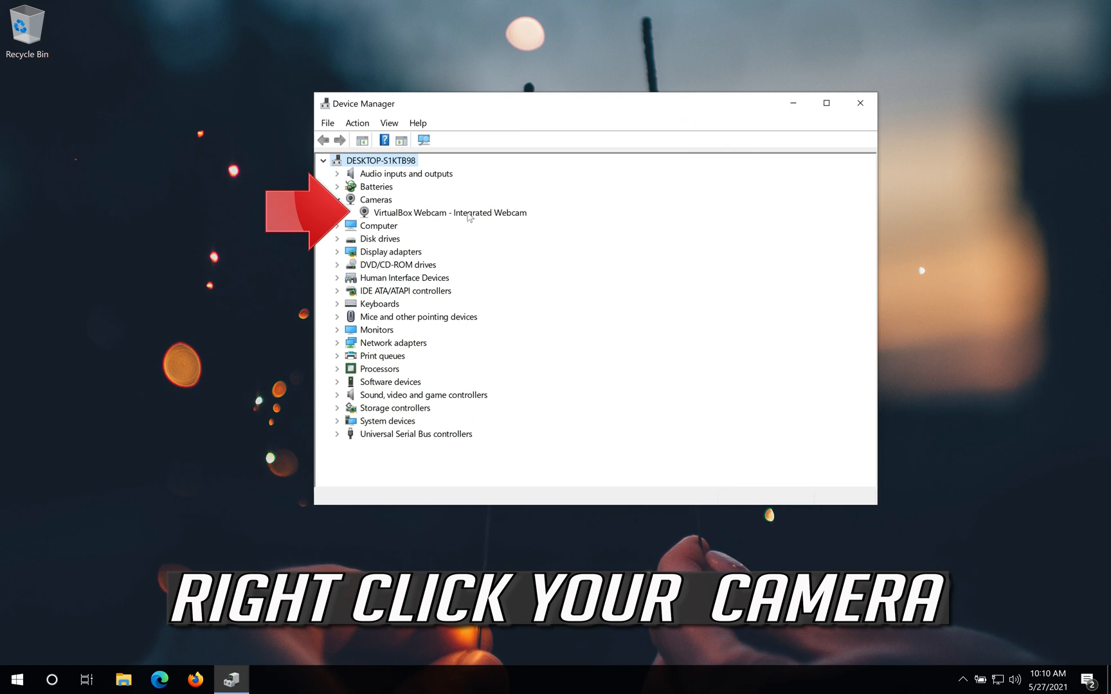
right_click(450, 212)
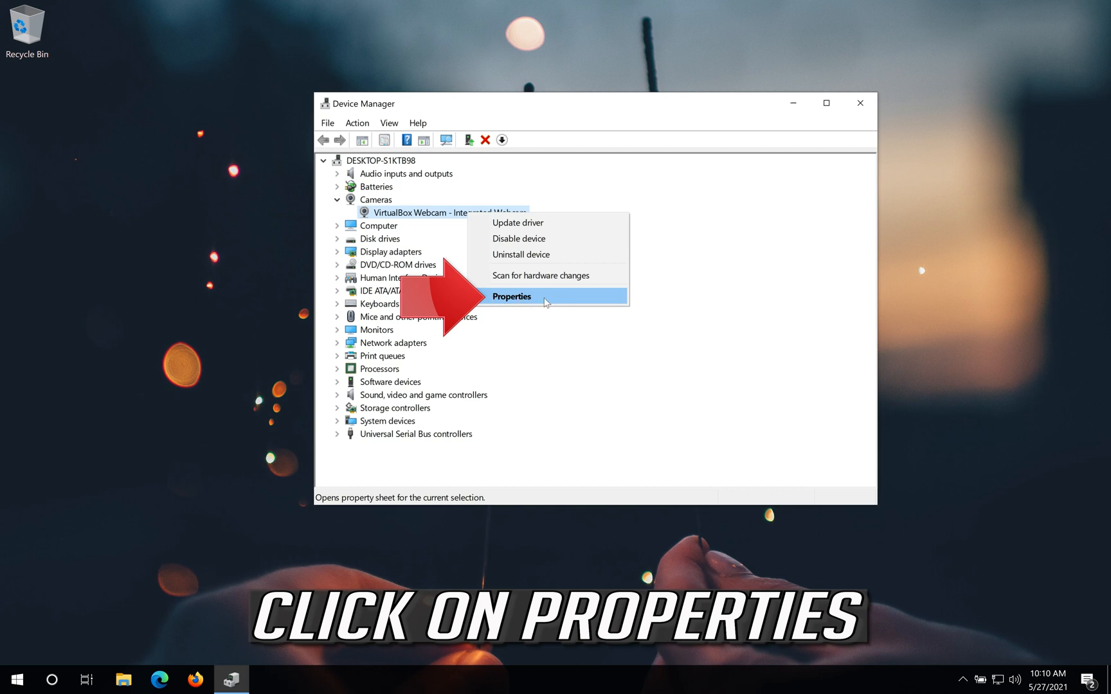
View the webcam's driver details: provider Microsoft, version 10.0.19041.488.
left_click(512, 296)
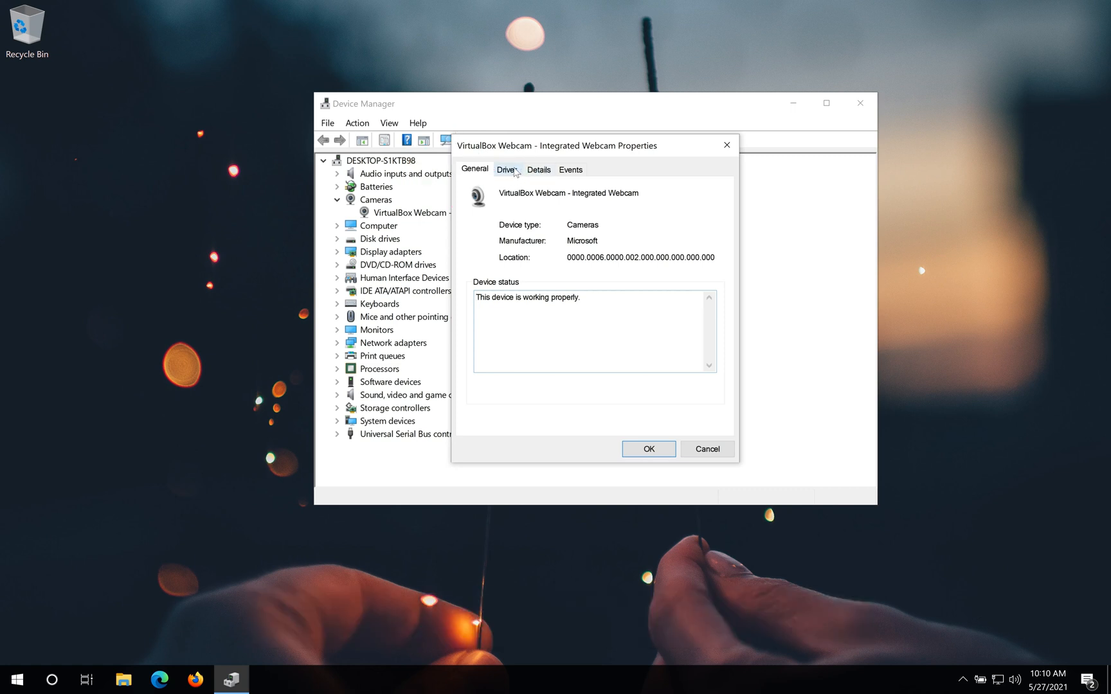
left_click(505, 169)
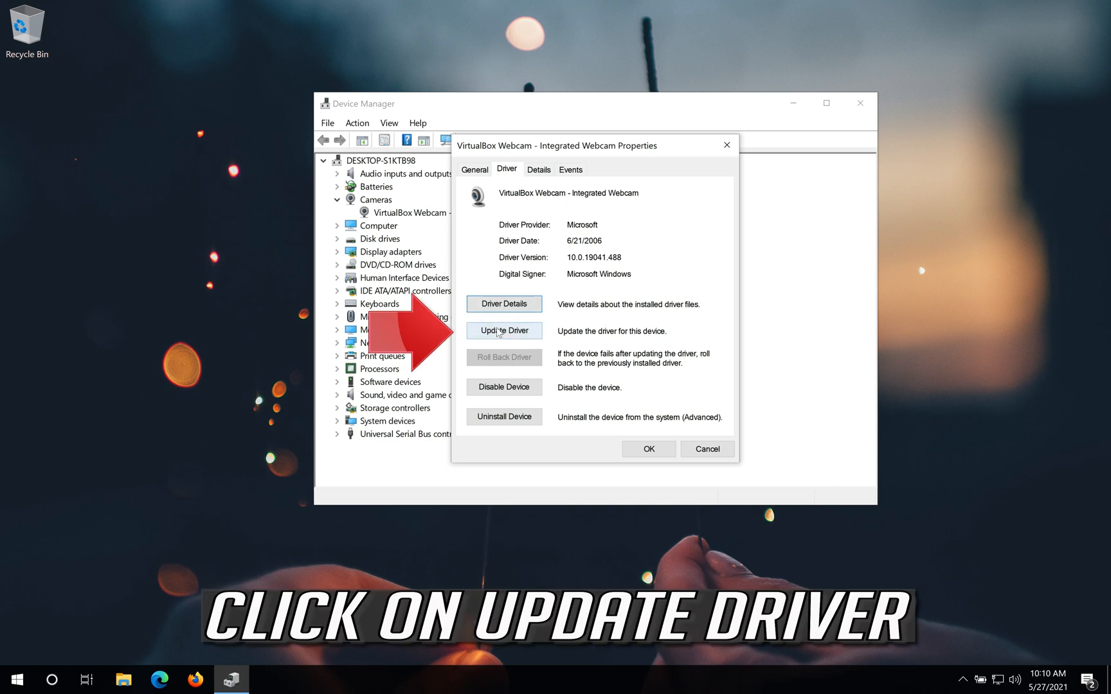
Update the webcam driver with automatic search, confirming the best driver is already installed.
left_click(503, 331)
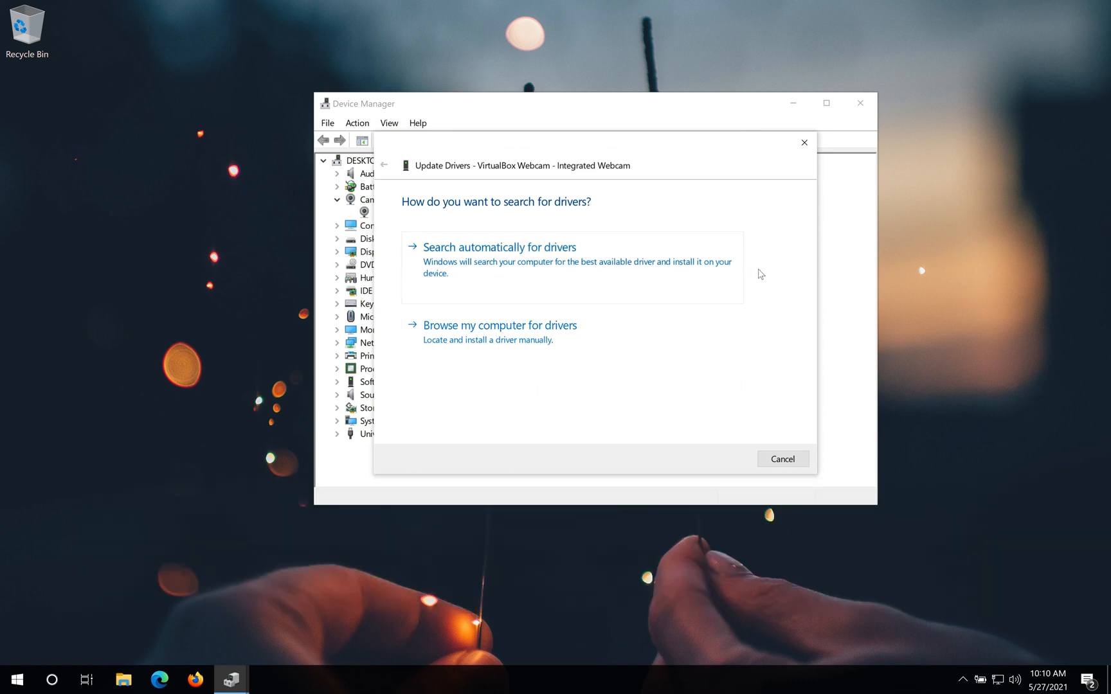
mouse_move(545, 276)
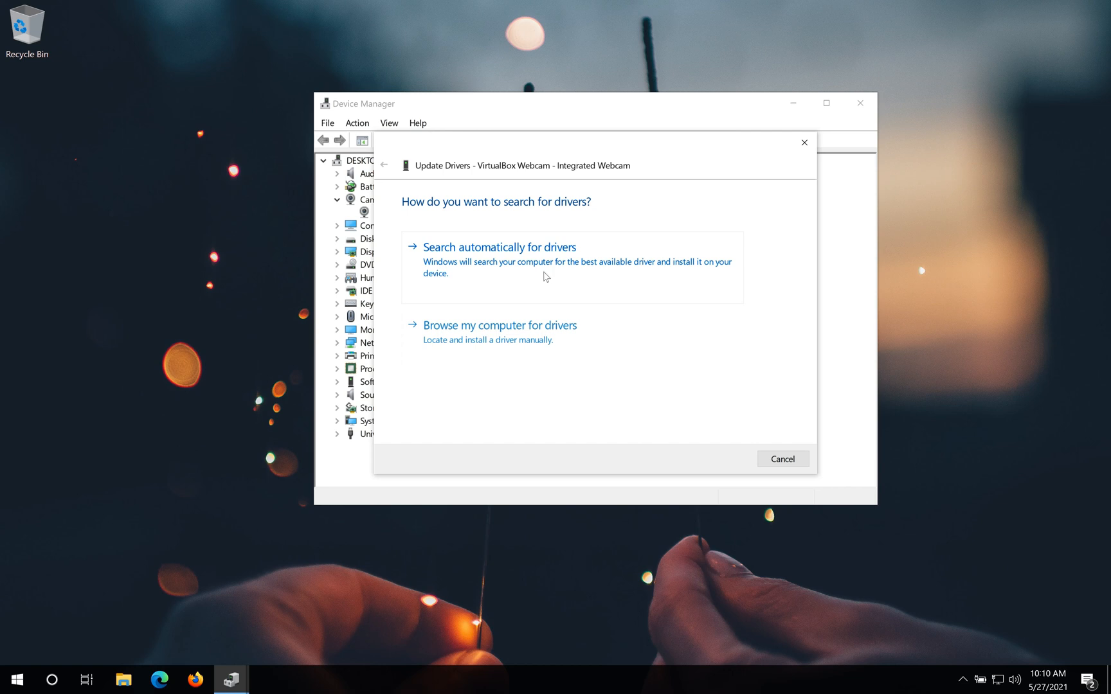
left_click(499, 247)
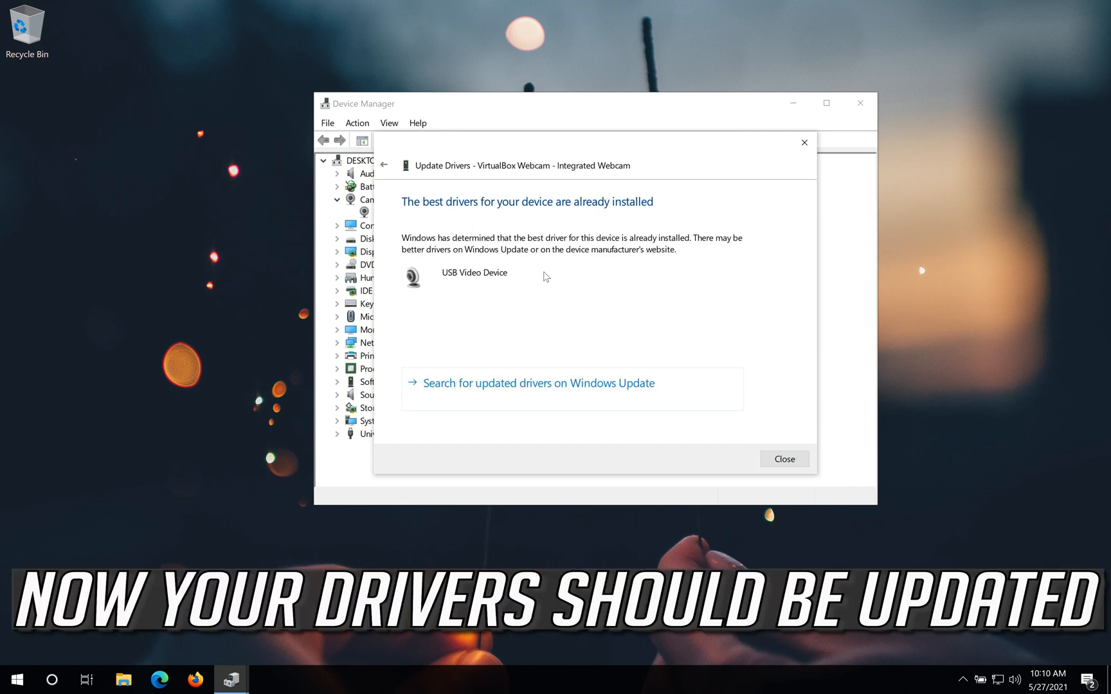
mouse_move(542, 283)
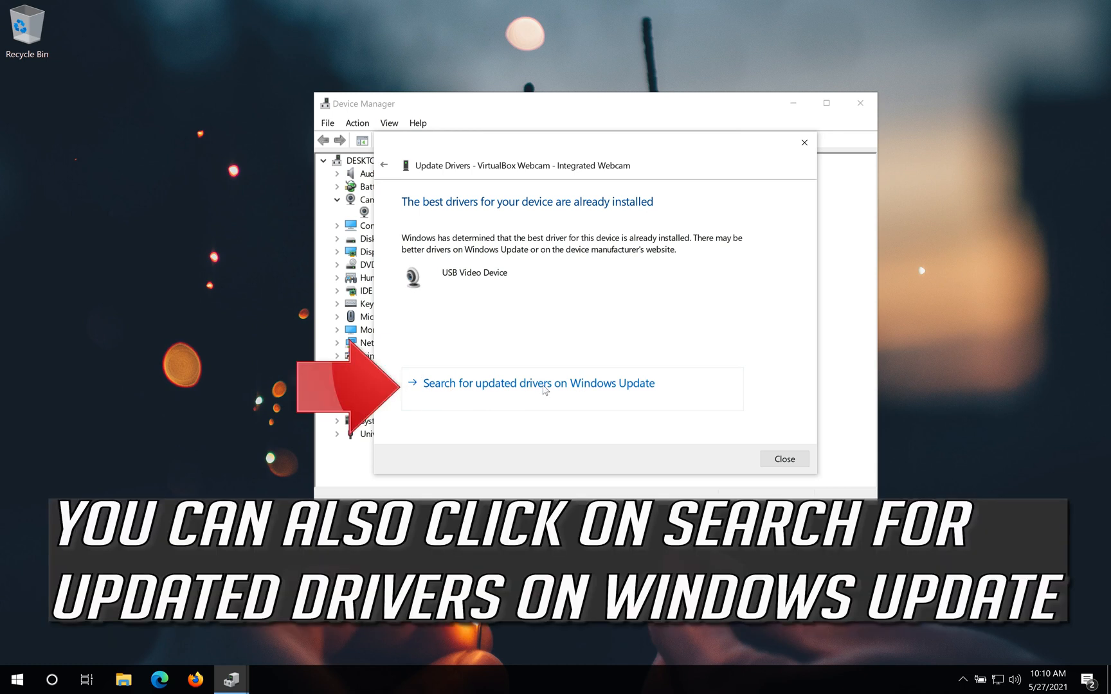
mouse_move(584, 397)
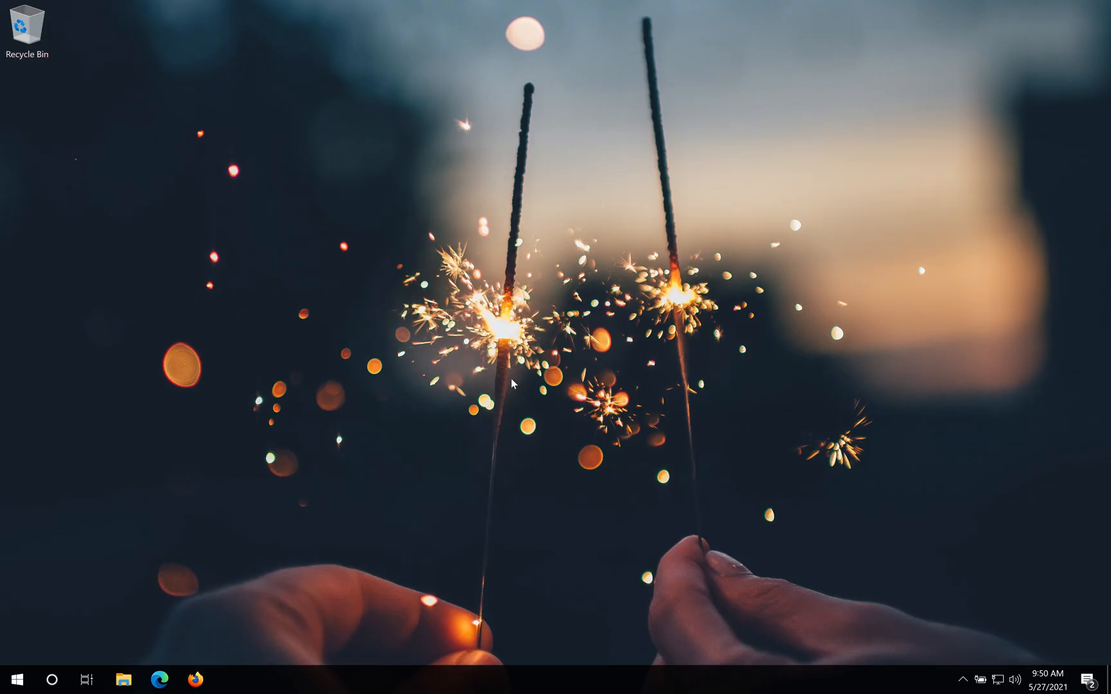
mouse_move(397, 441)
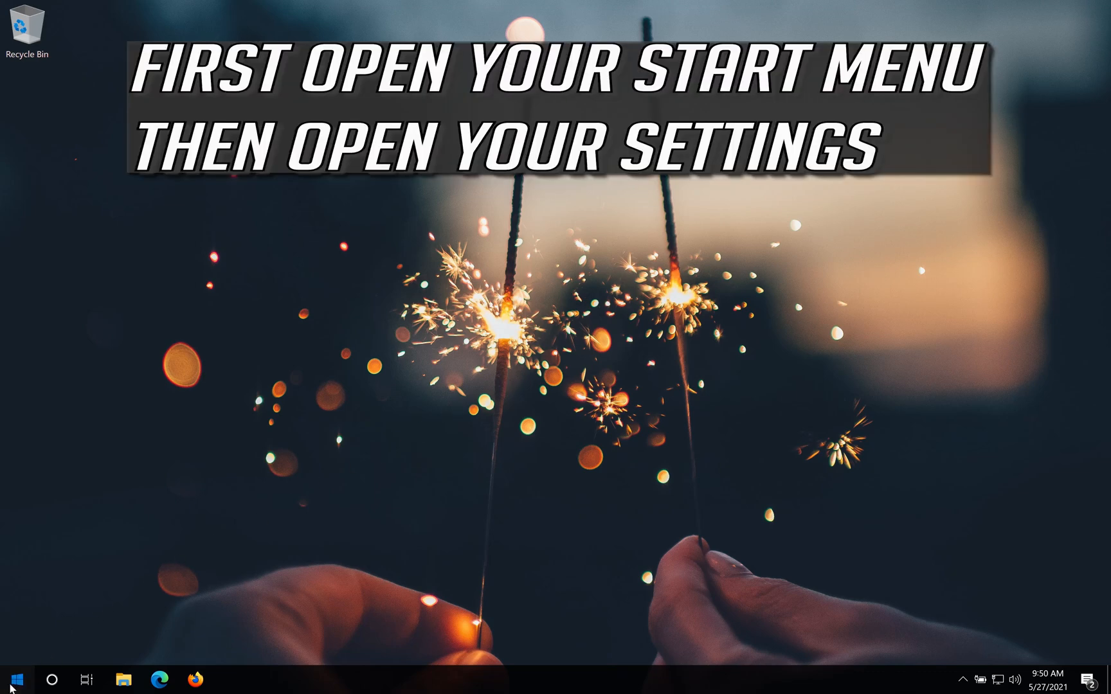
Launch Windows Settings from the Start menu.
left_click(10, 679)
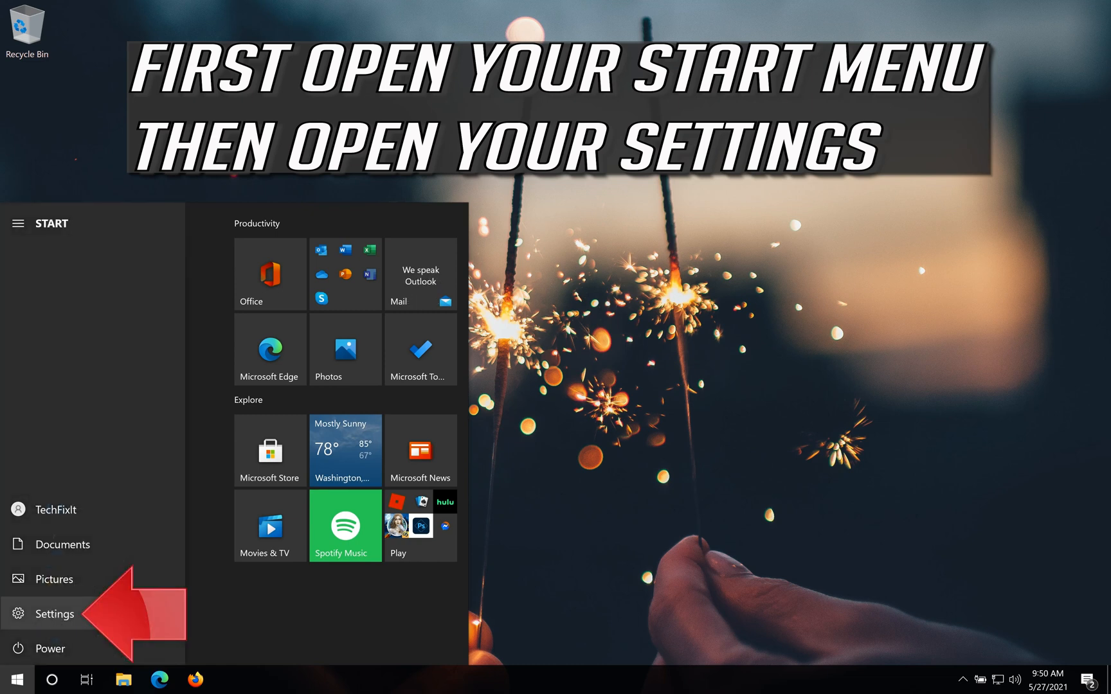
left_click(54, 613)
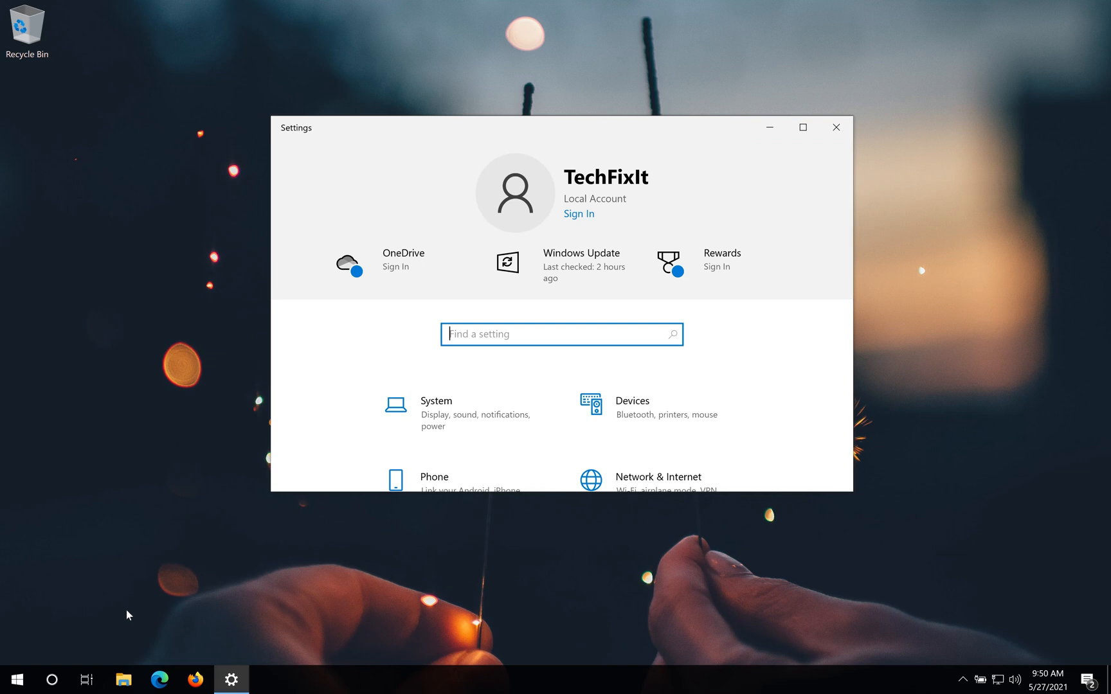
Go to the Privacy section of Windows Settings.
scroll("down", 3)
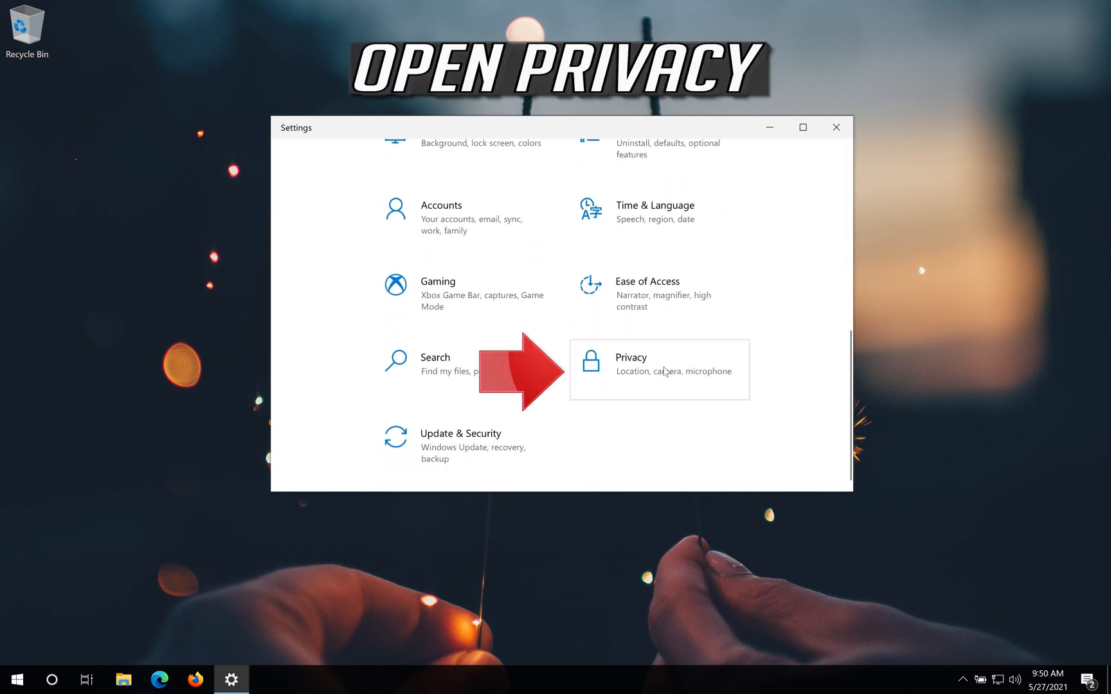
mouse_move(703, 383)
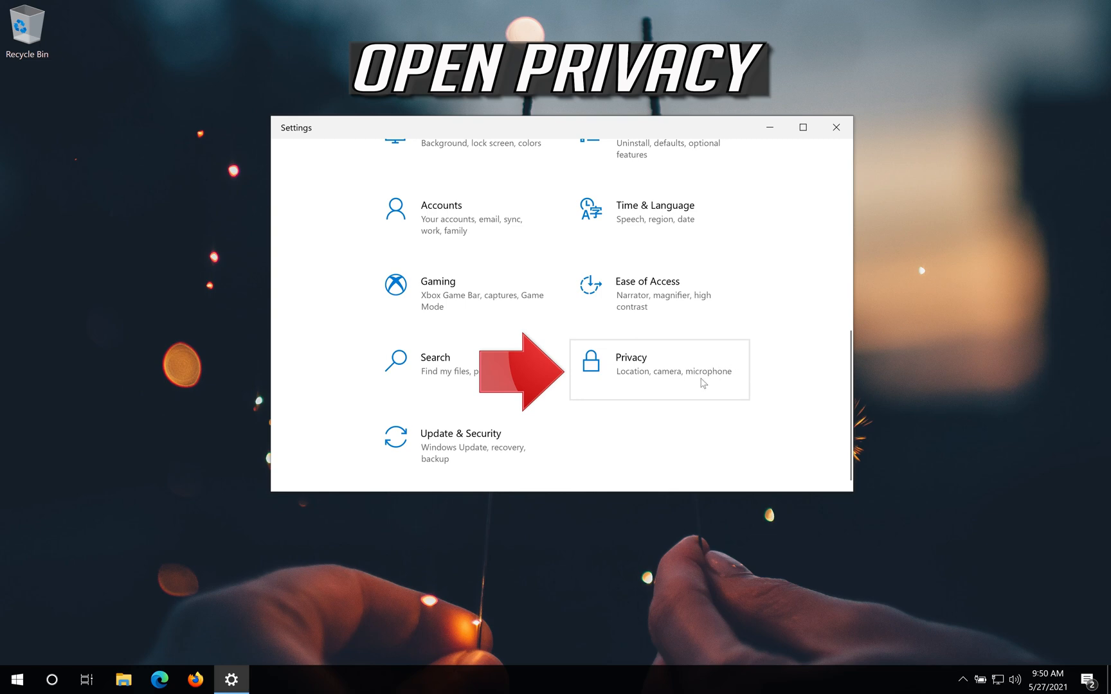
left_click(630, 369)
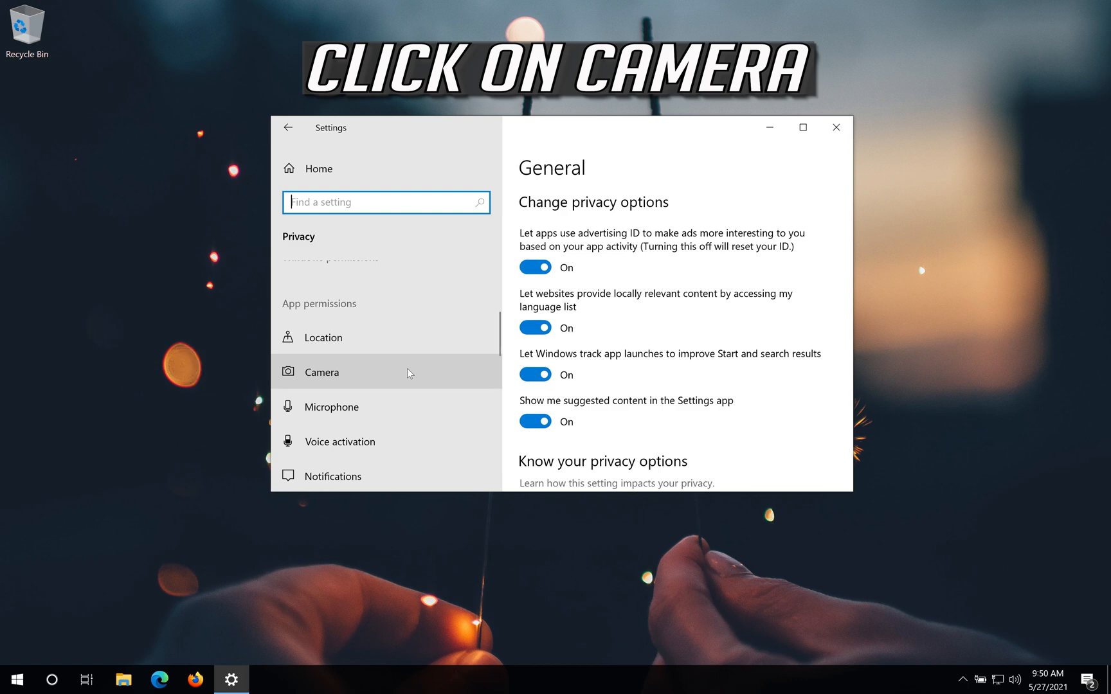
Switch on camera access for this device in the Camera privacy settings.
left_click(321, 372)
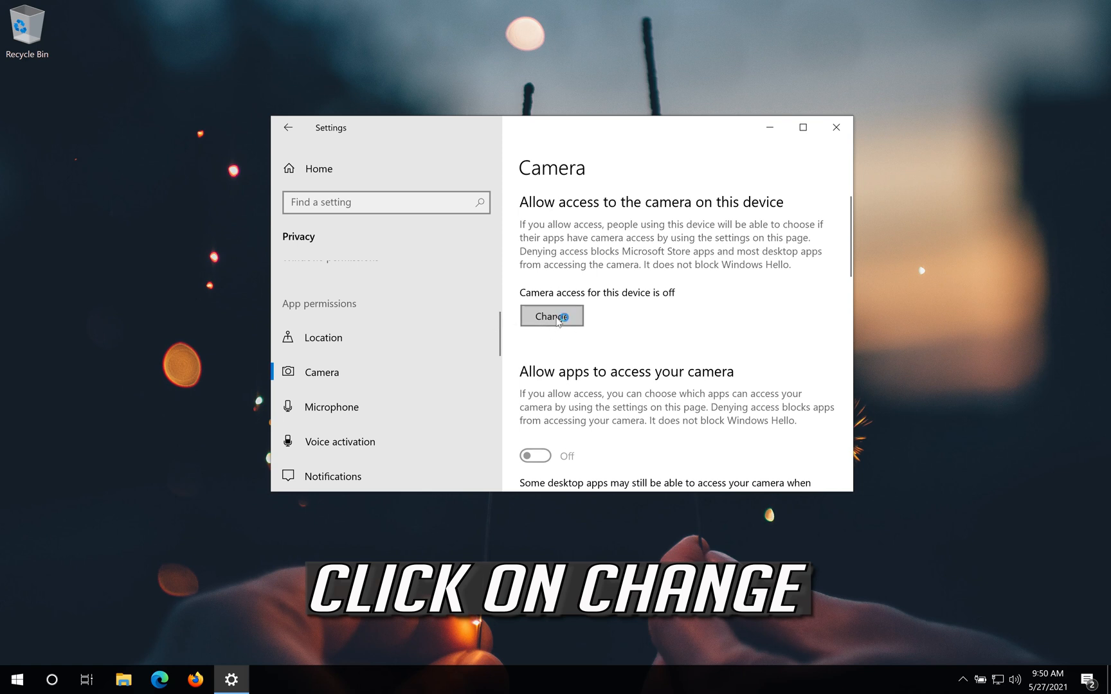
left_click(551, 316)
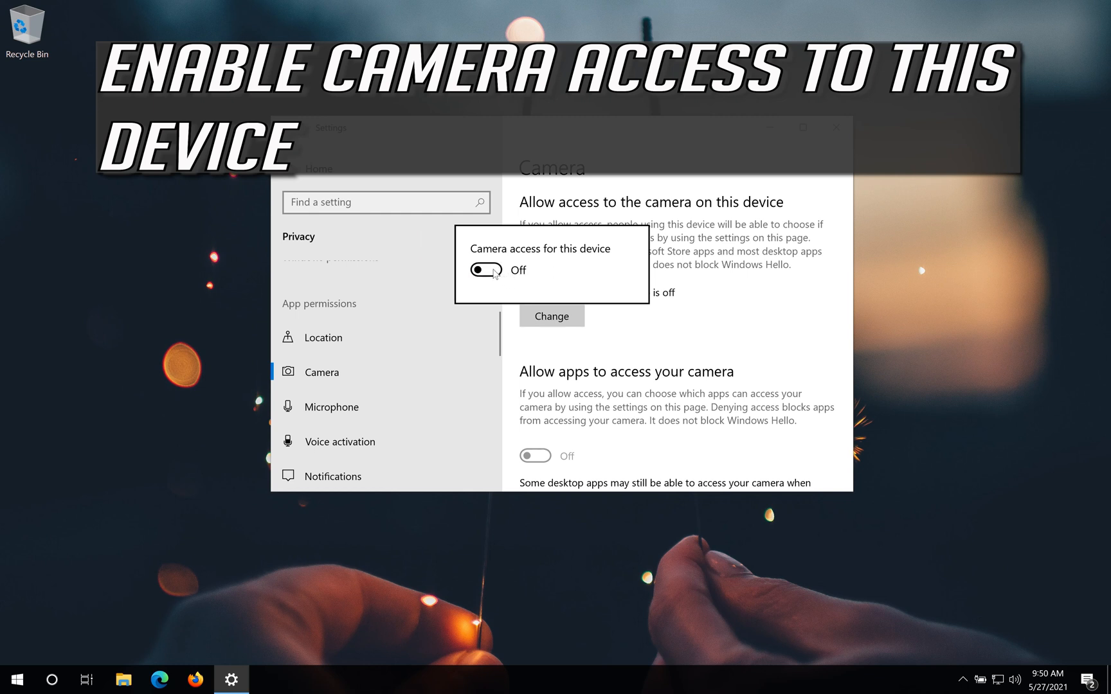
left_click(484, 270)
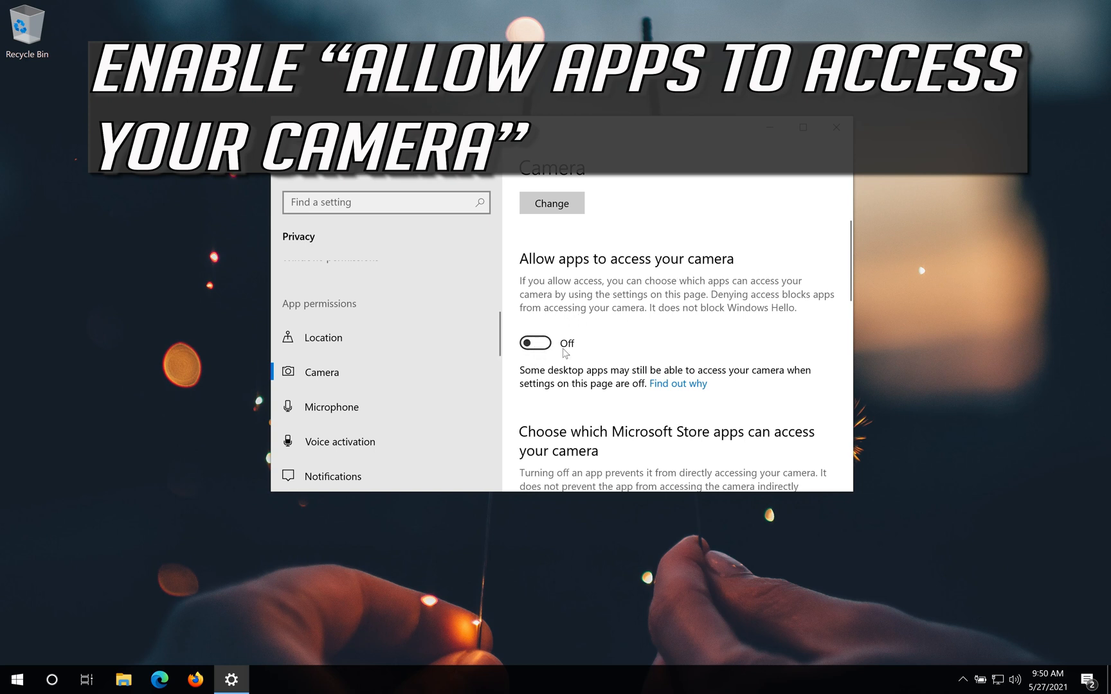
left_click(536, 344)
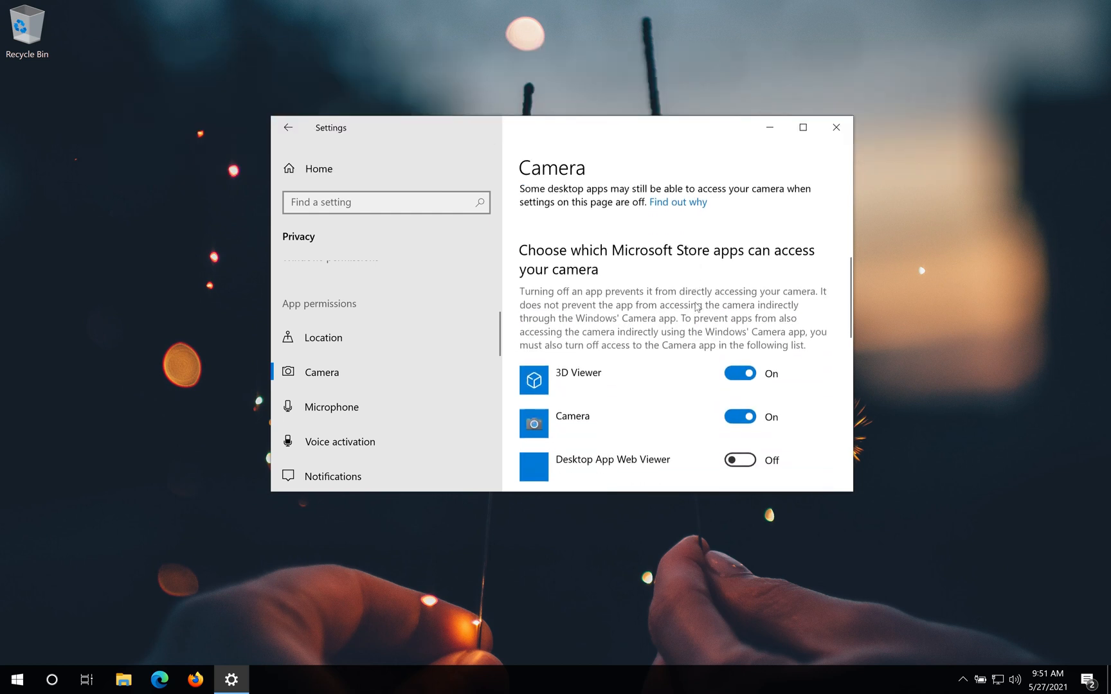
scroll("down", 3)
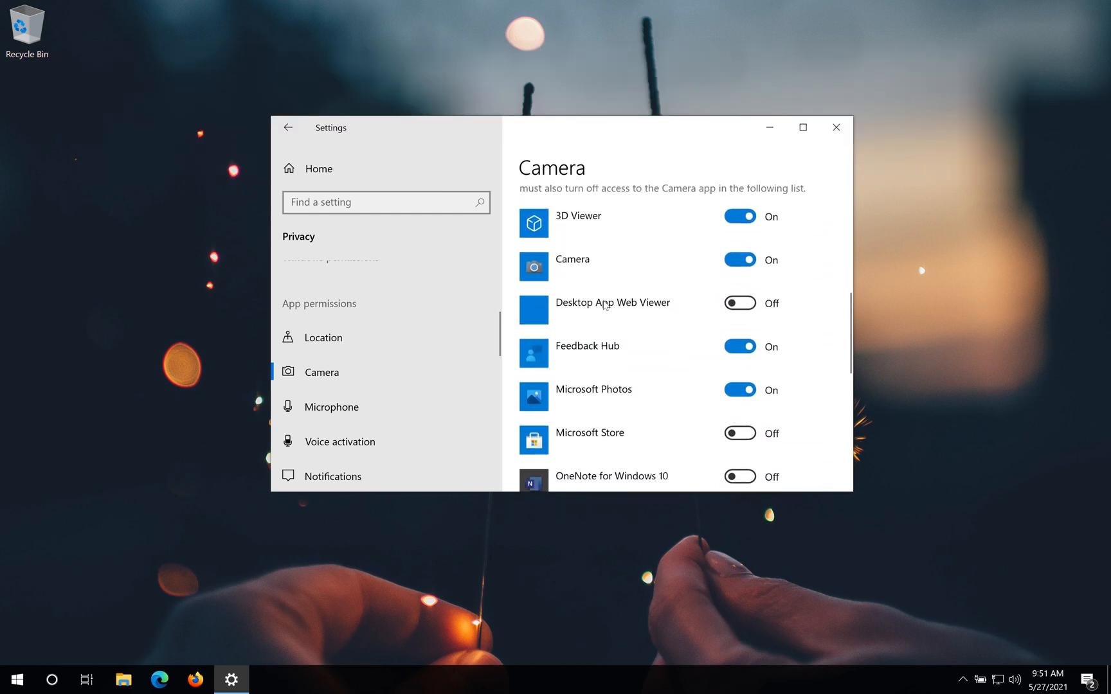
scroll("down", 3)
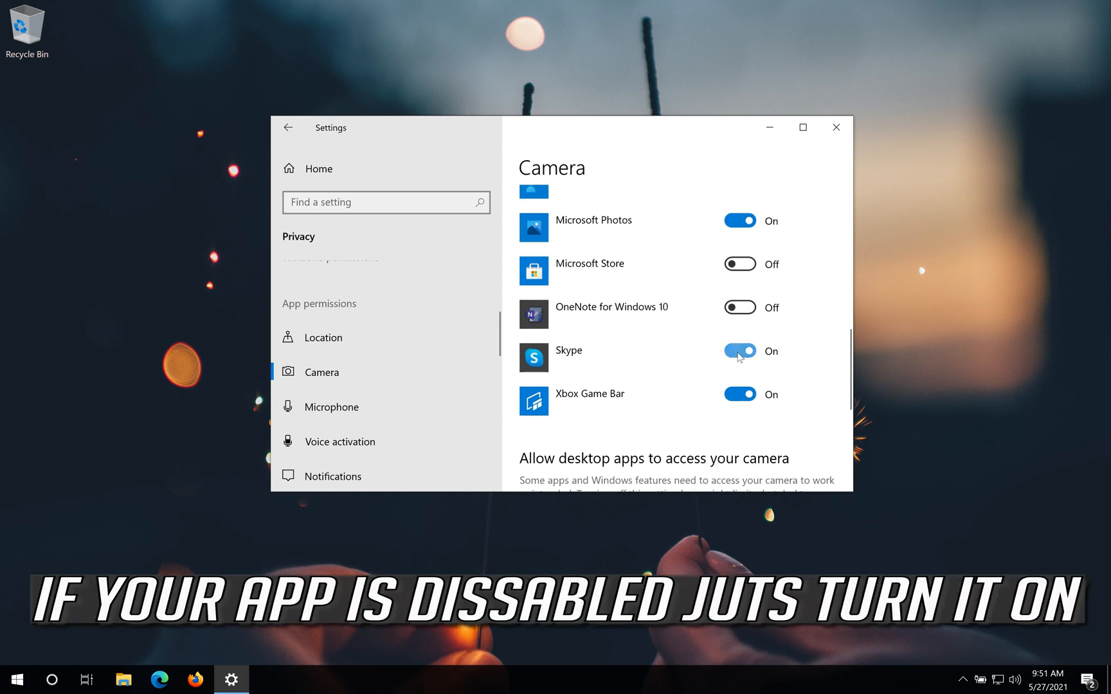
scroll("down", 3)
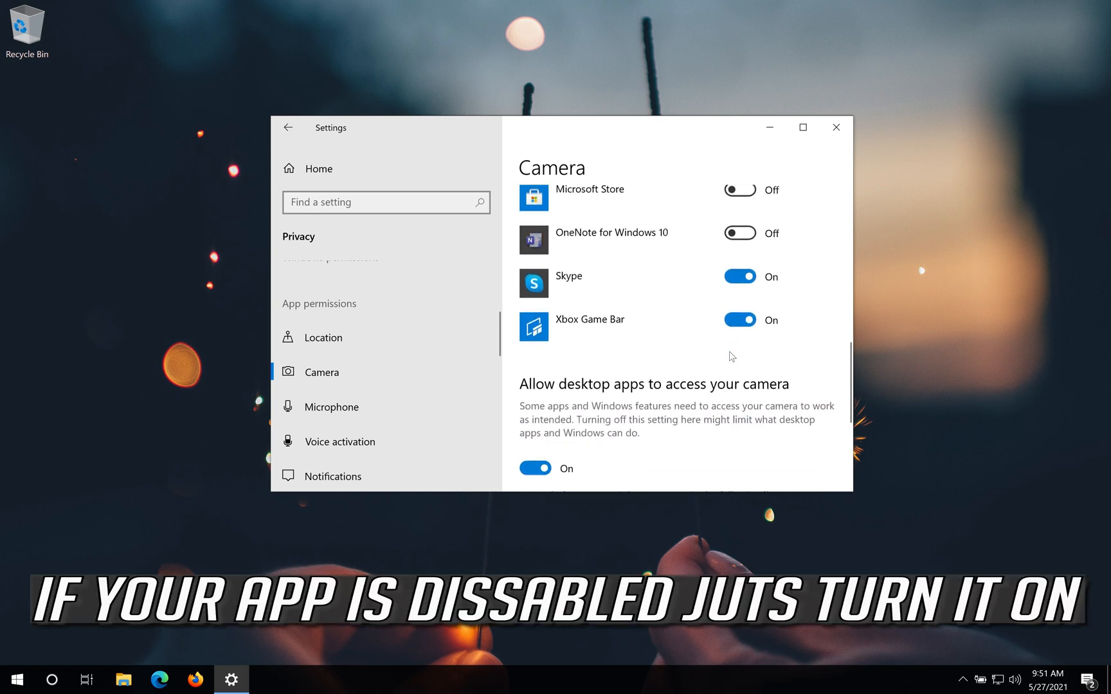
scroll("down", 3)
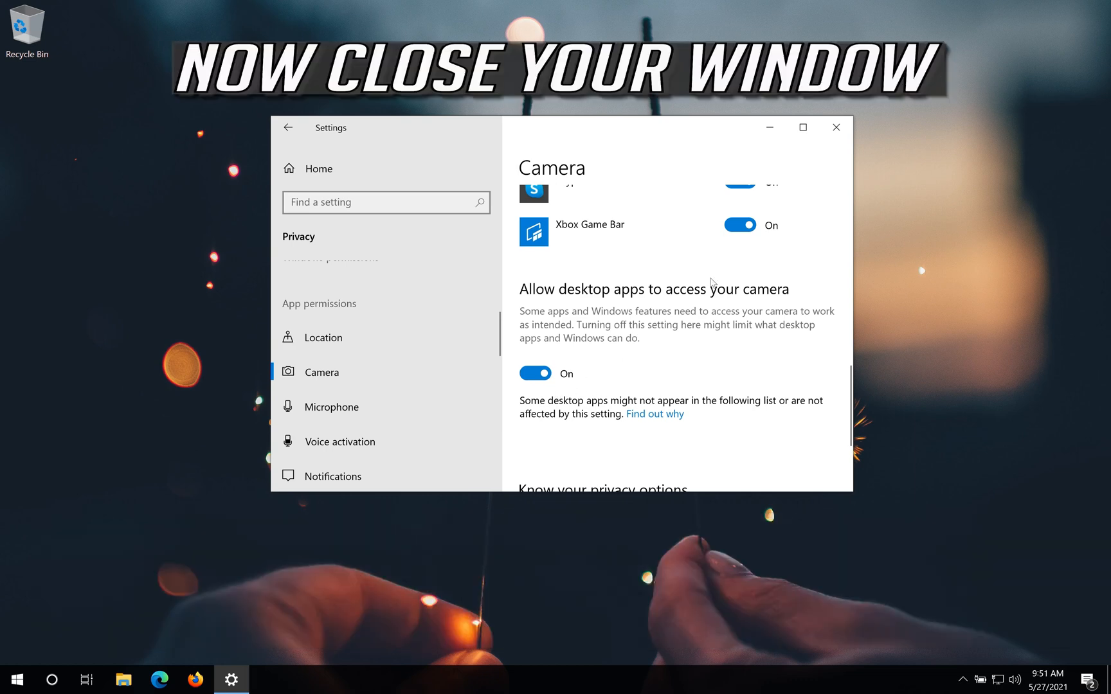
mouse_move(835, 128)
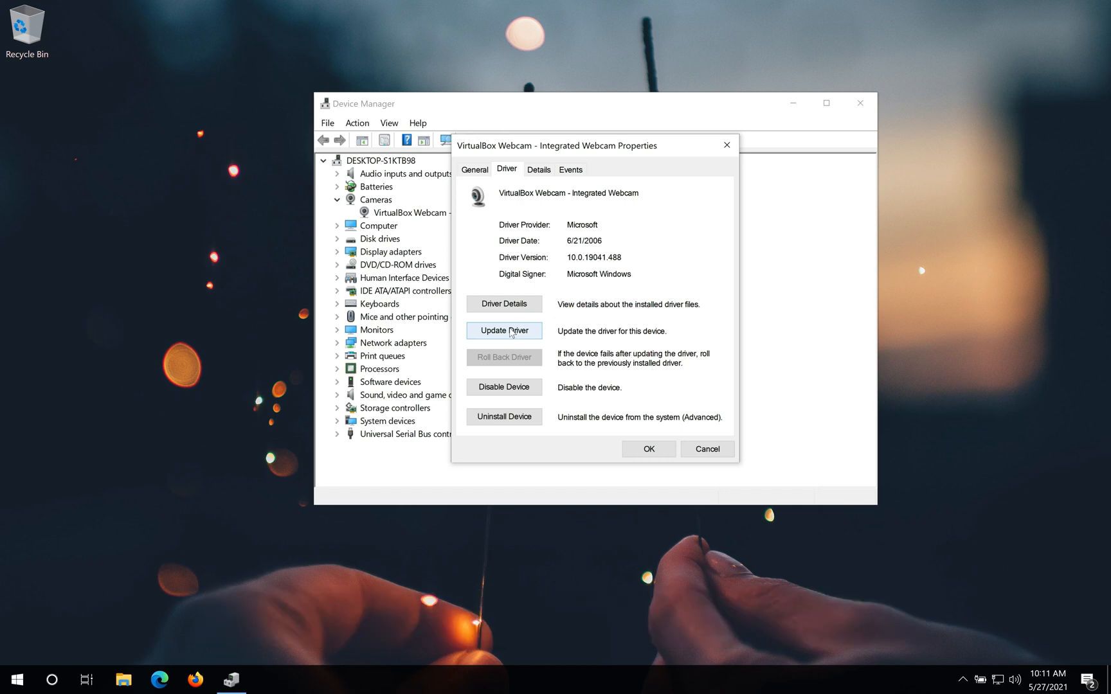
Manually install the USB Video Device driver for the webcam from the list of compatible drivers.
left_click(503, 330)
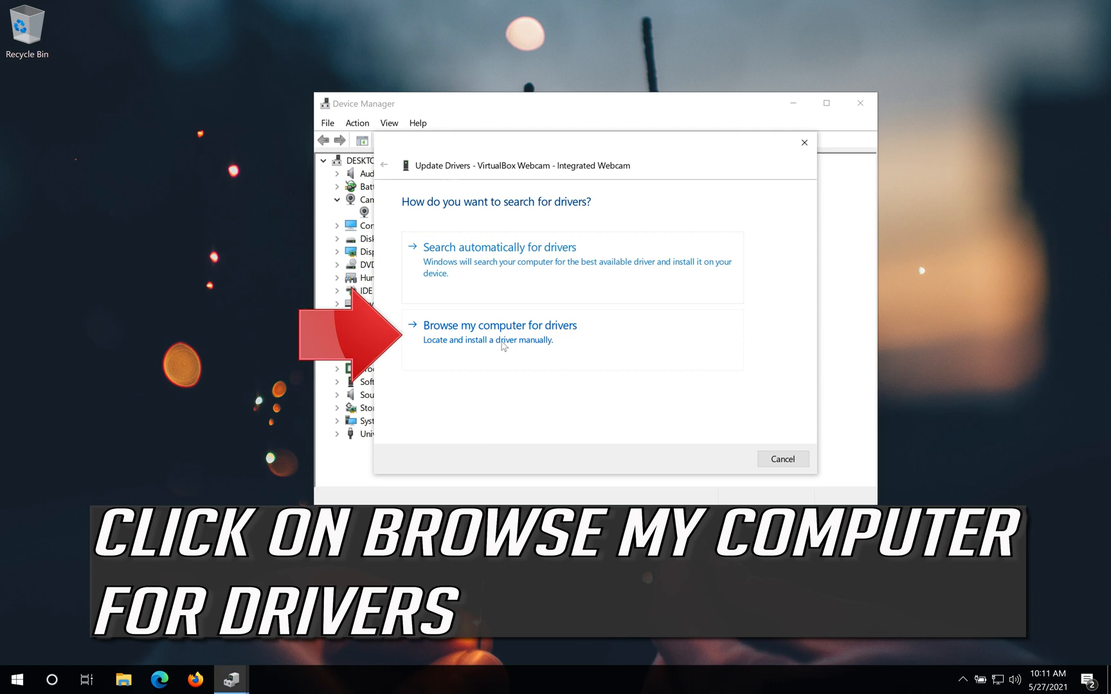
left_click(498, 326)
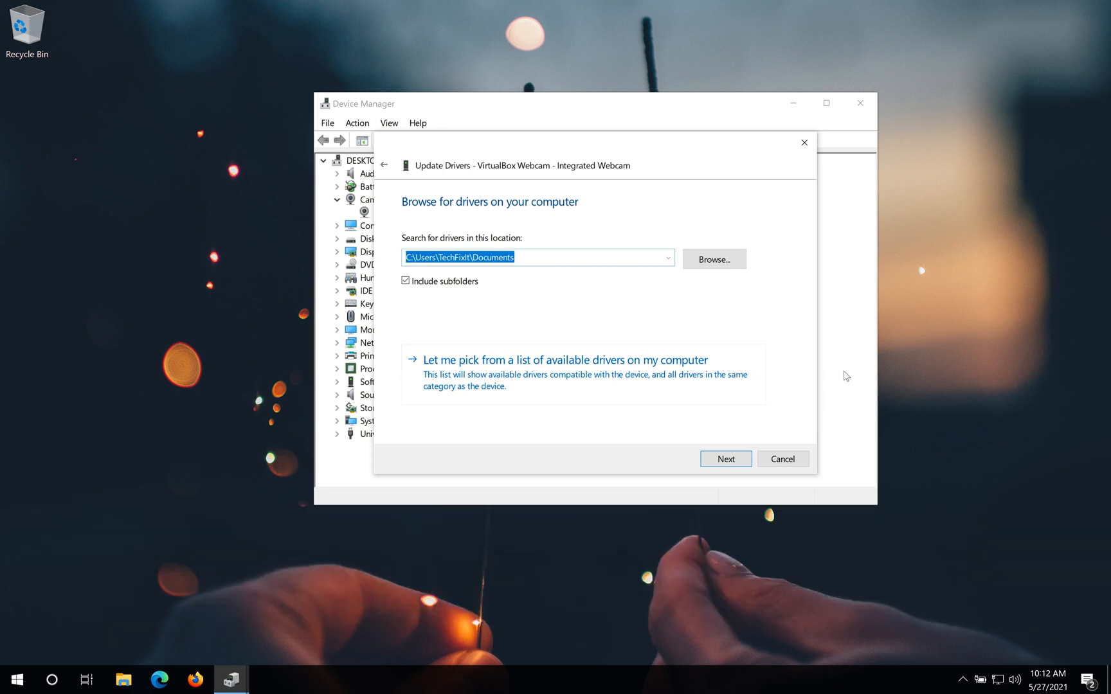
left_click(564, 360)
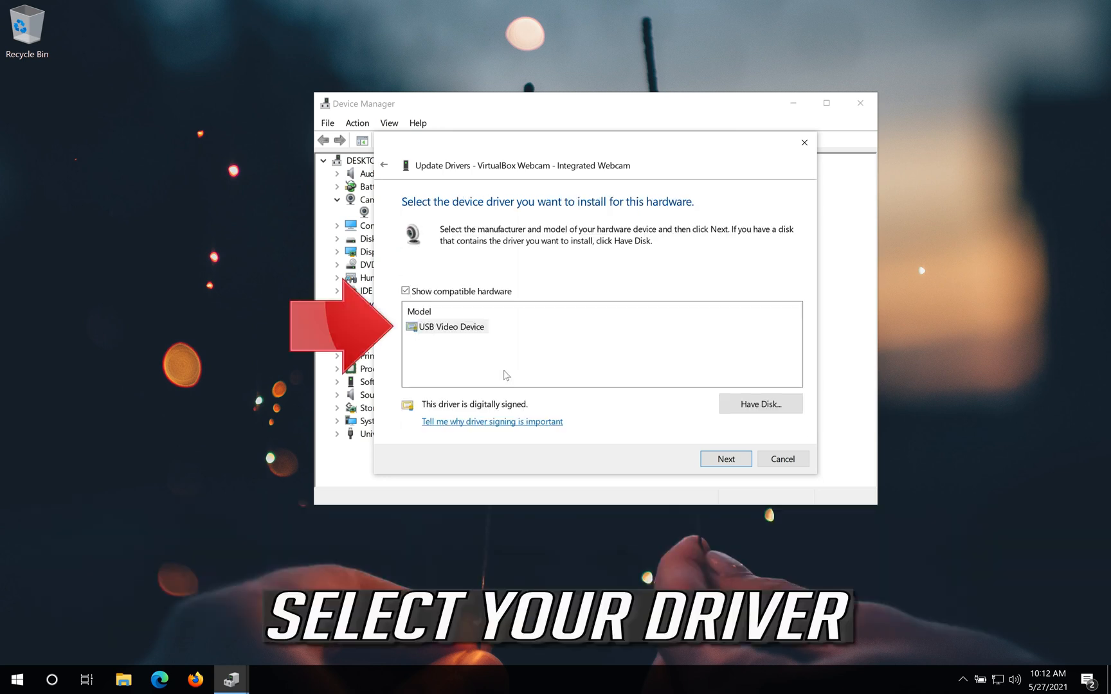
left_click(450, 327)
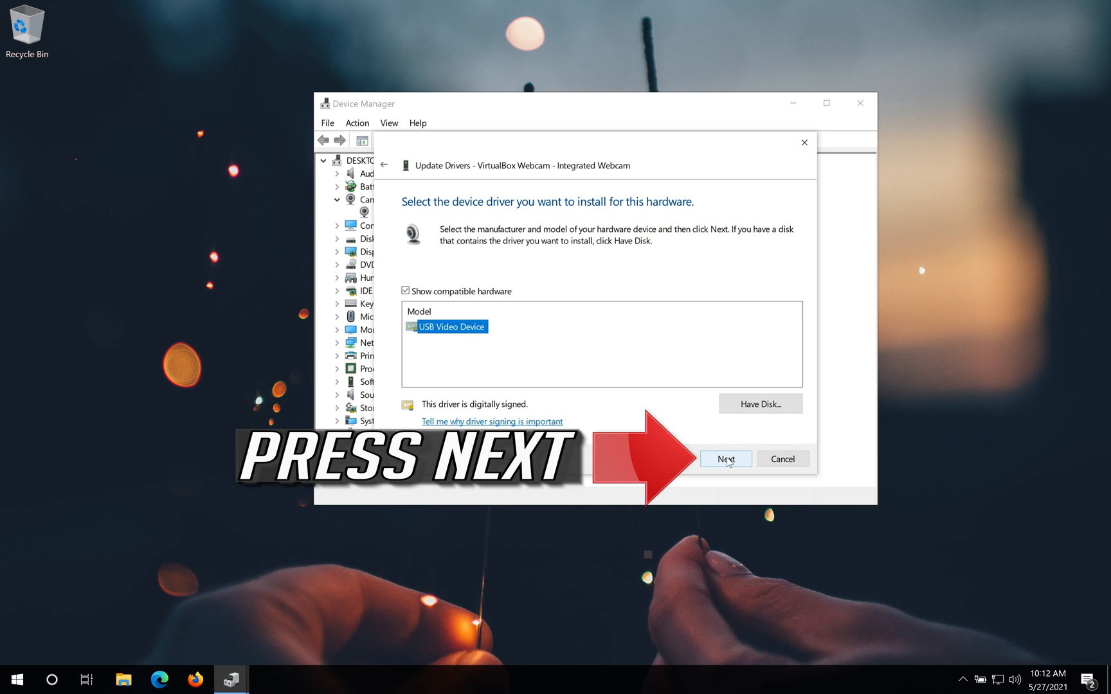
left_click(725, 459)
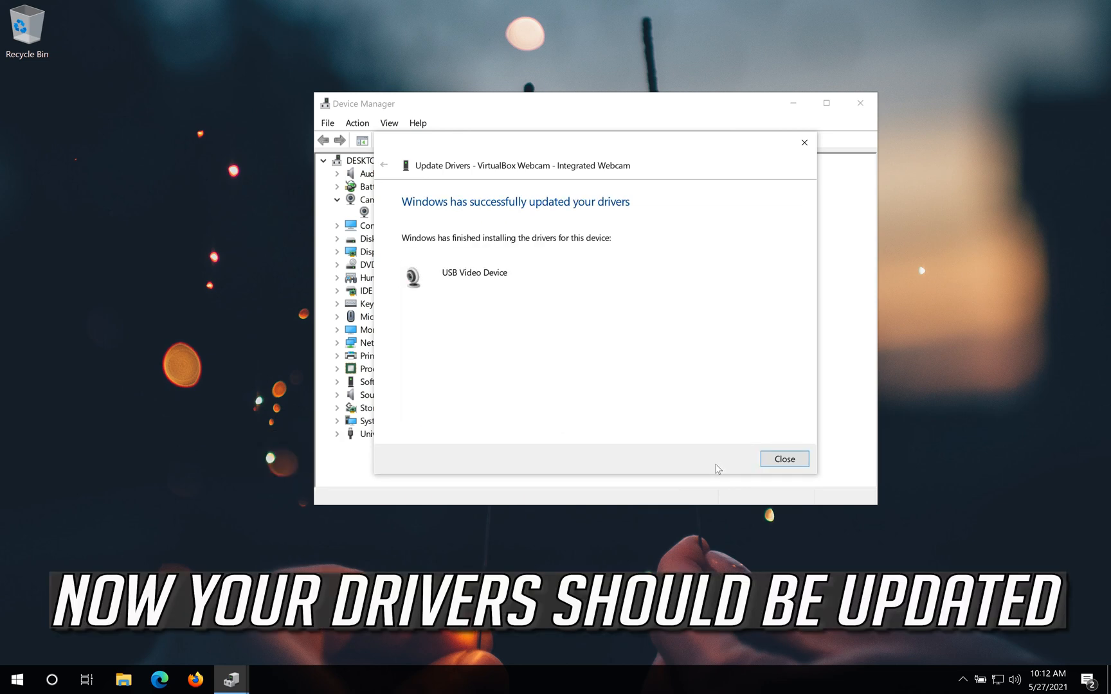
mouse_move(675, 223)
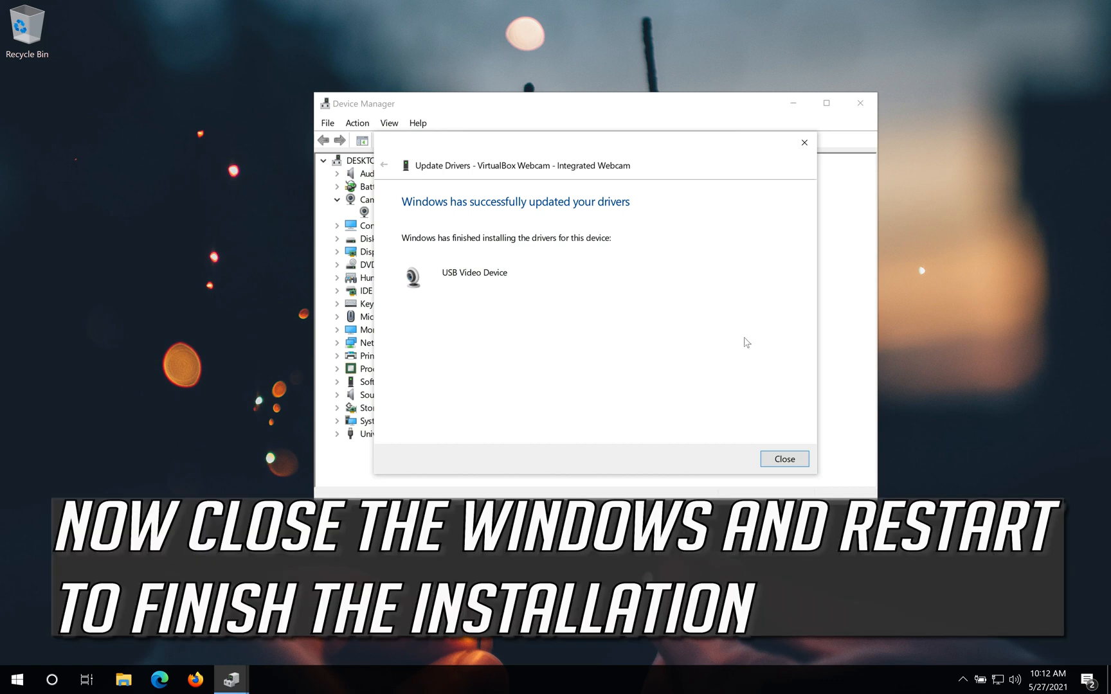
left_click(783, 459)
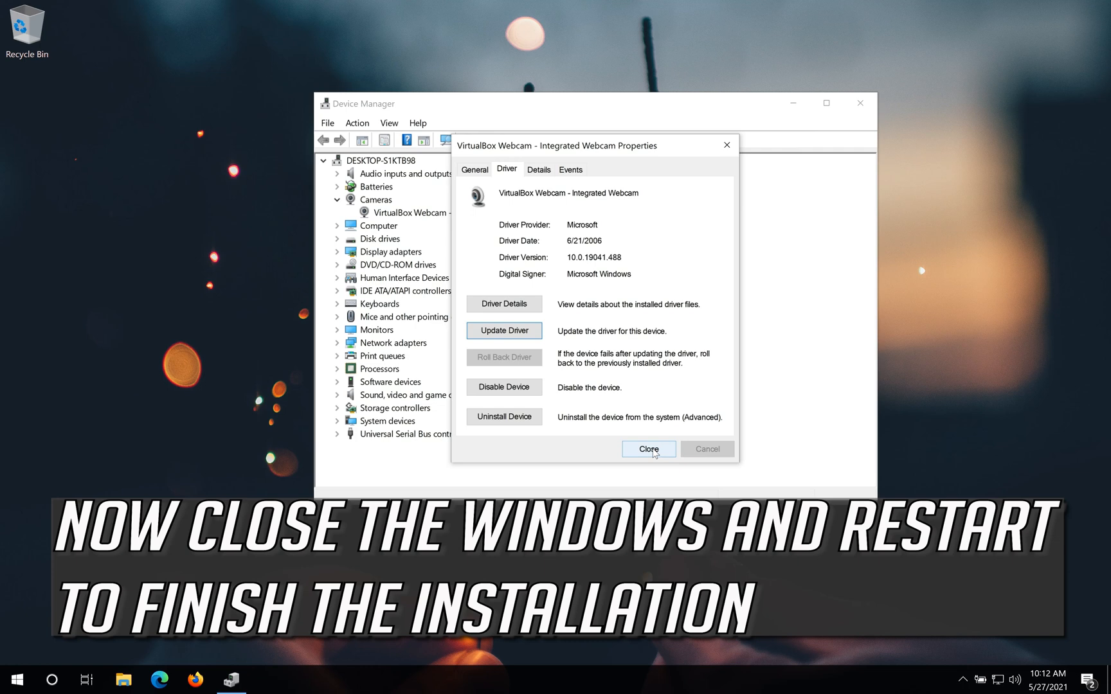
Uninstall the VirtualBox webcam and confirm its removal from the system.
left_click(647, 449)
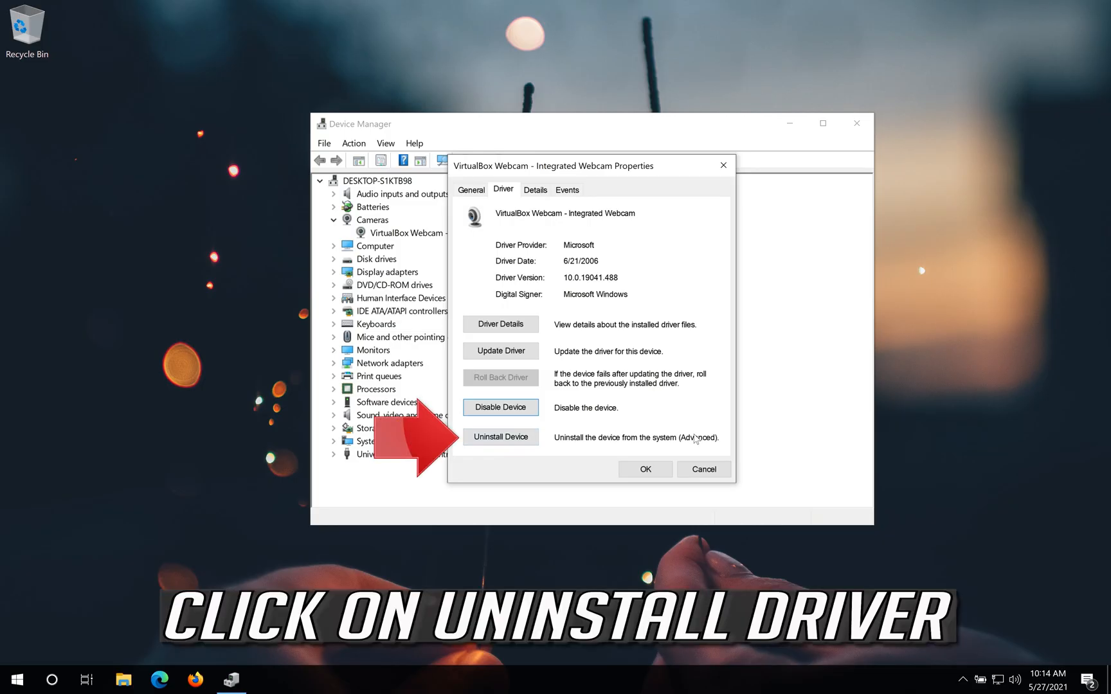
left_click(499, 437)
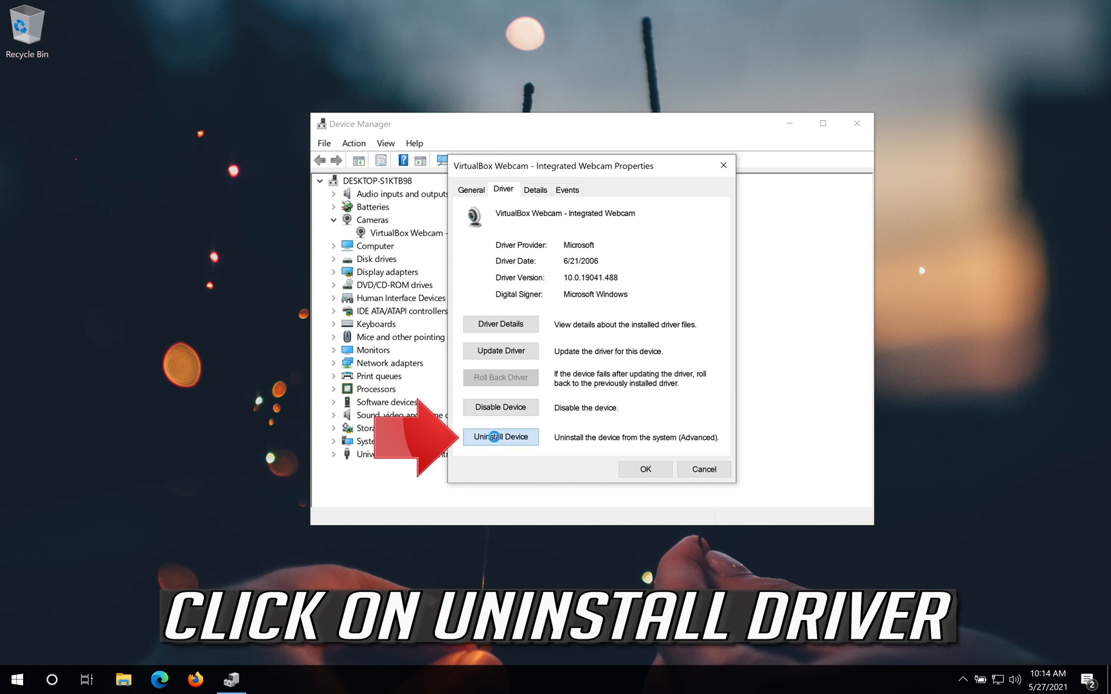
left_click(500, 436)
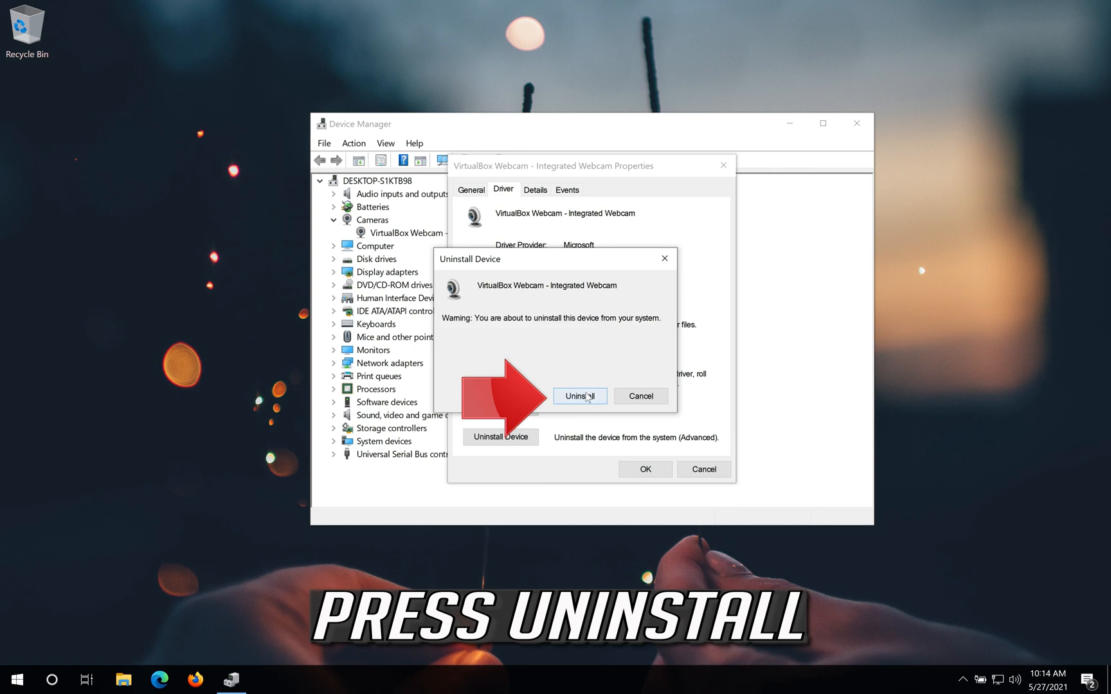
left_click(579, 395)
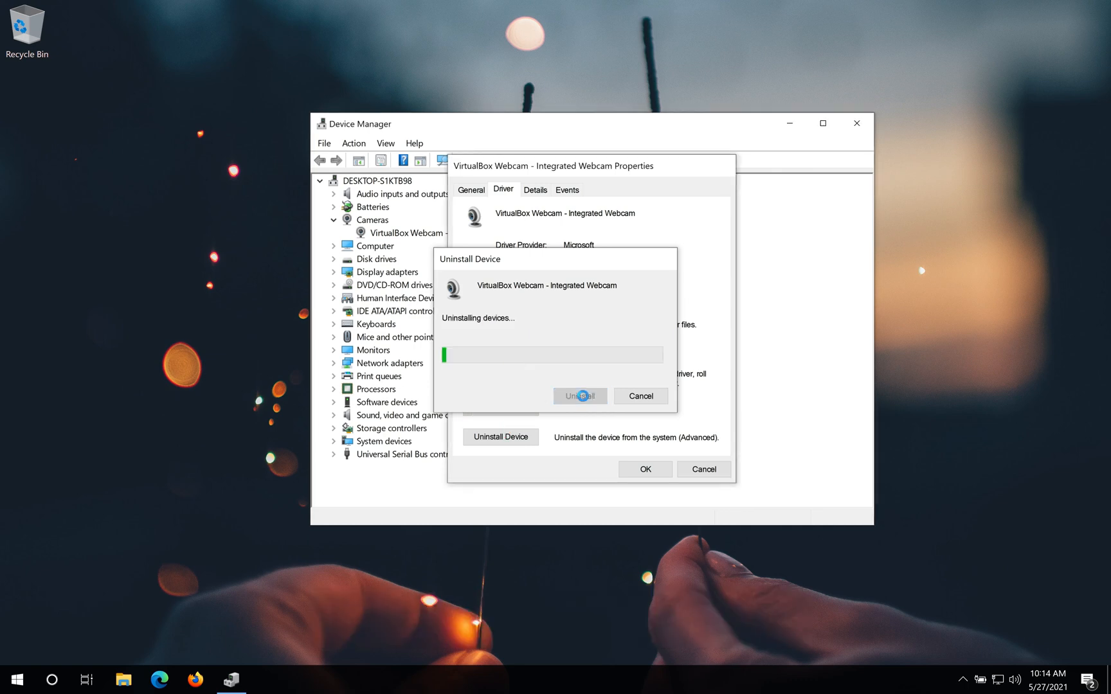
left_click(578, 395)
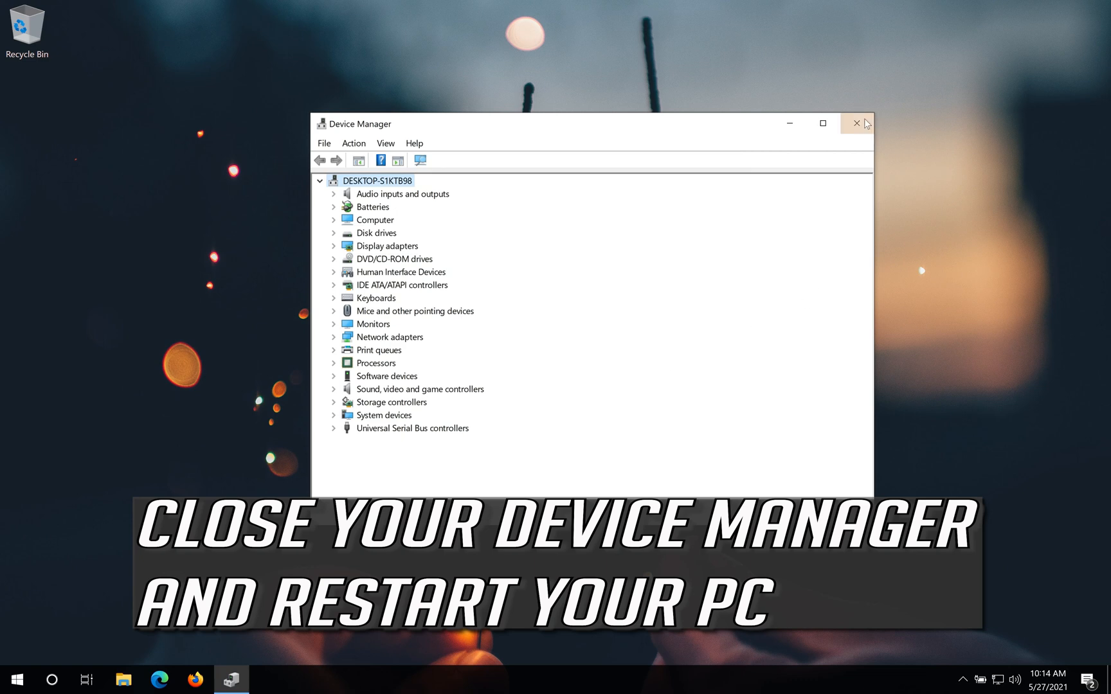
Close Device Manager and restart the PC.
left_click(856, 122)
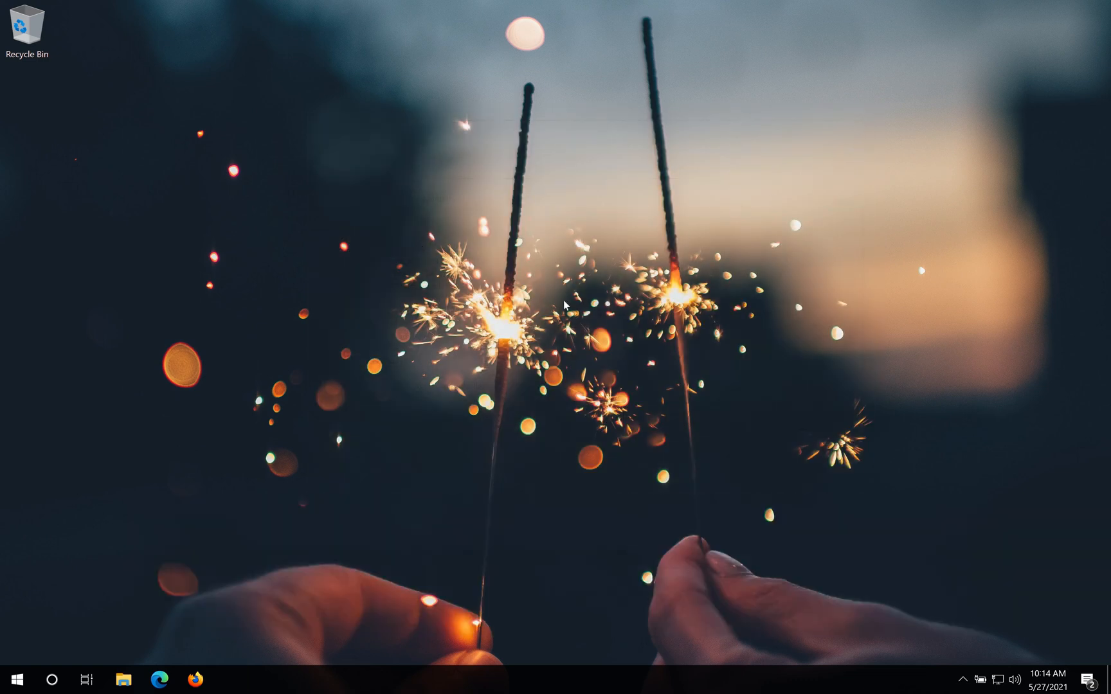
left_click(11, 679)
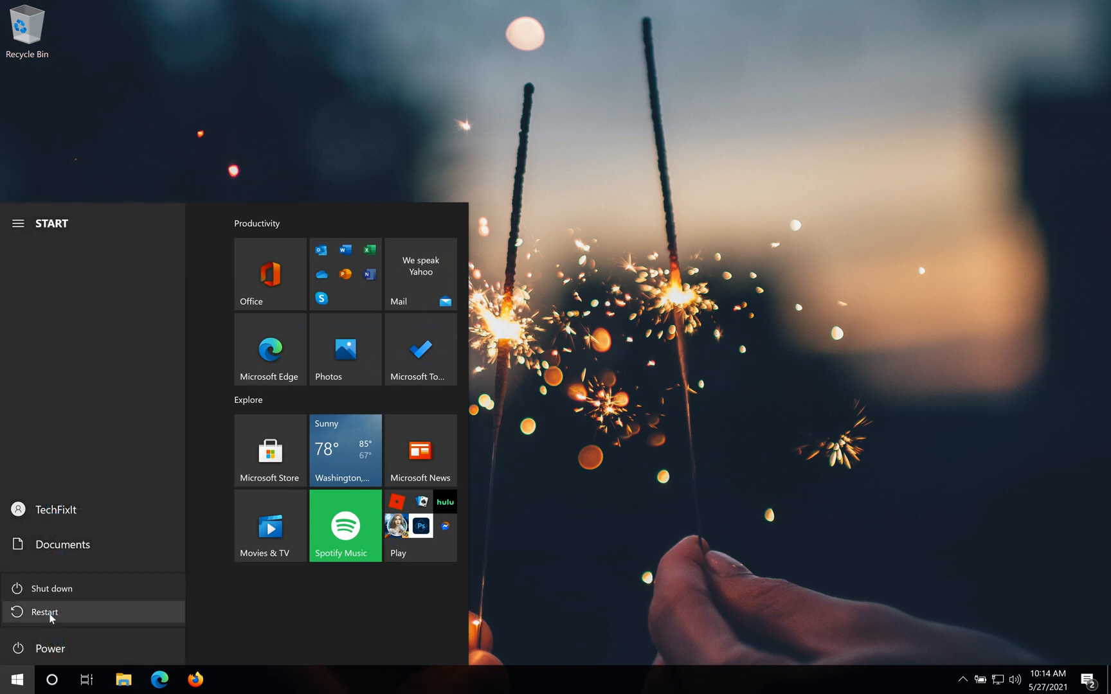
left_click(45, 612)
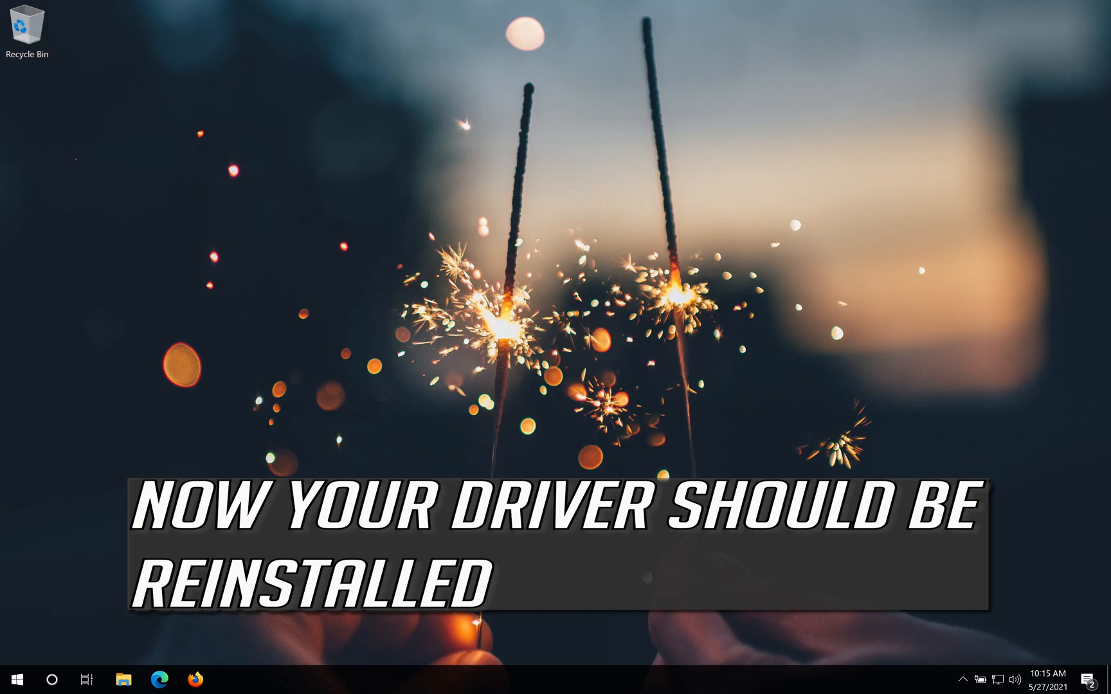
Reopen Device Manager after the restart and expand the reappeared Cameras category.
type("dev")
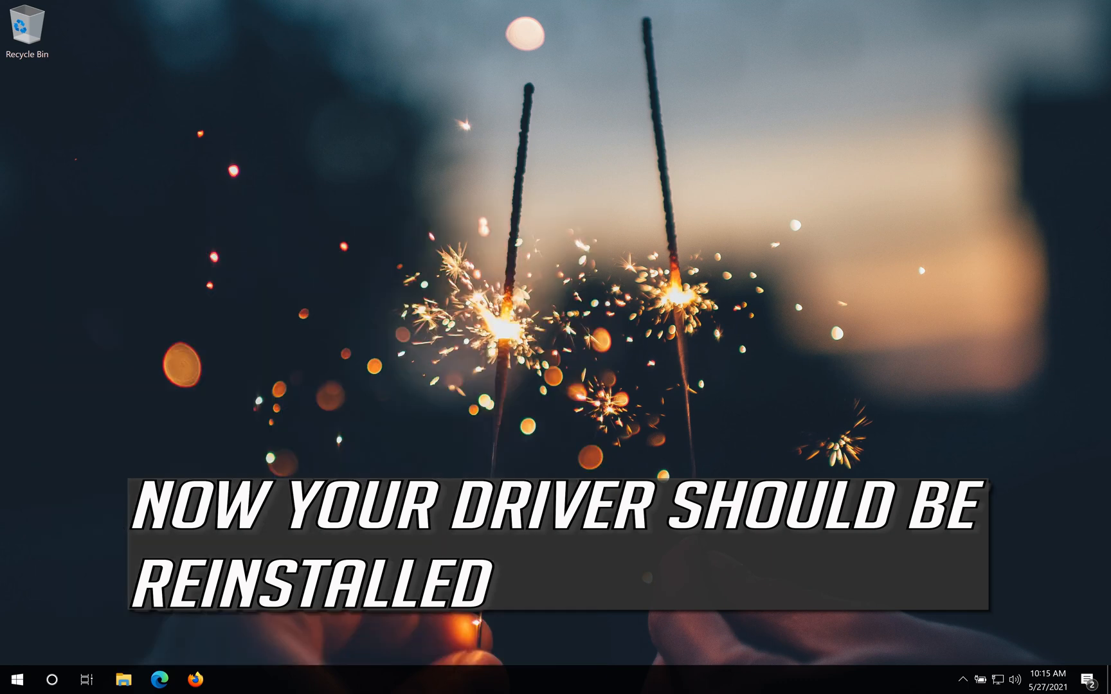
left_click(231, 678)
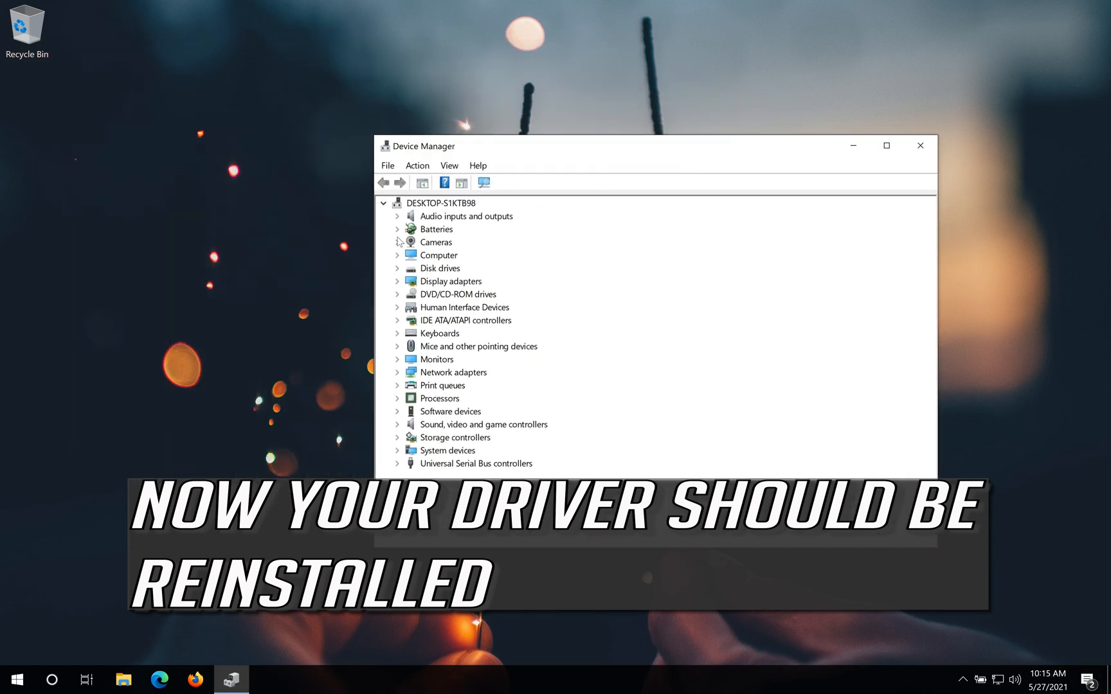
left_click(398, 242)
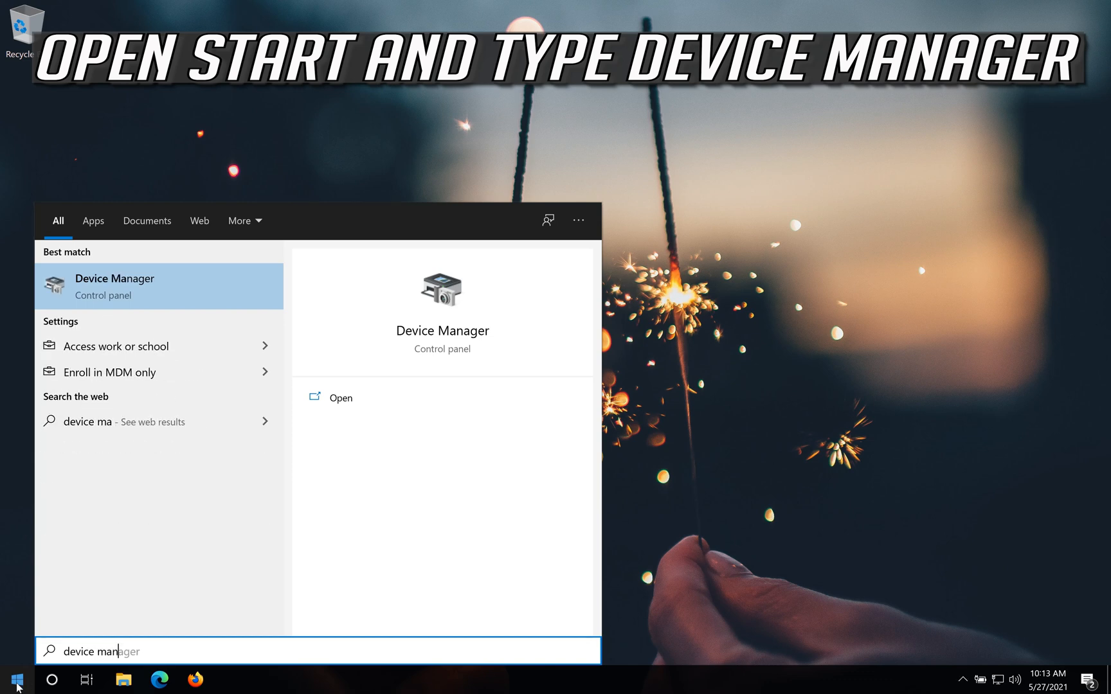
Reopen Device Manager from Windows Search by finishing the 'device manager' query.
type("ager")
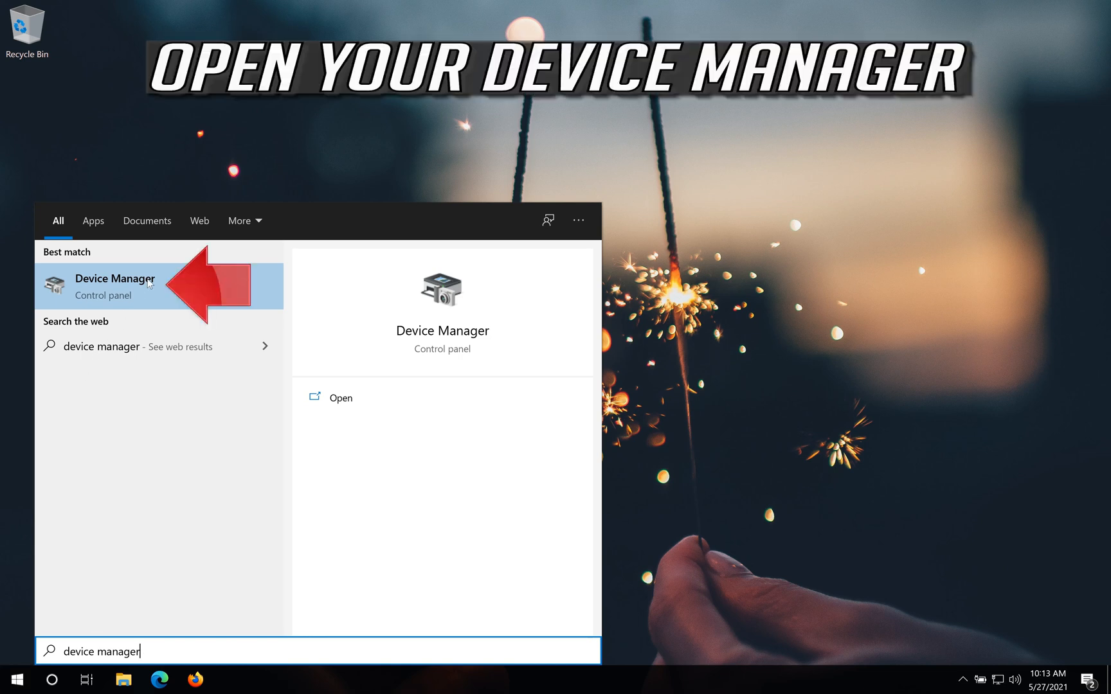
left_click(113, 286)
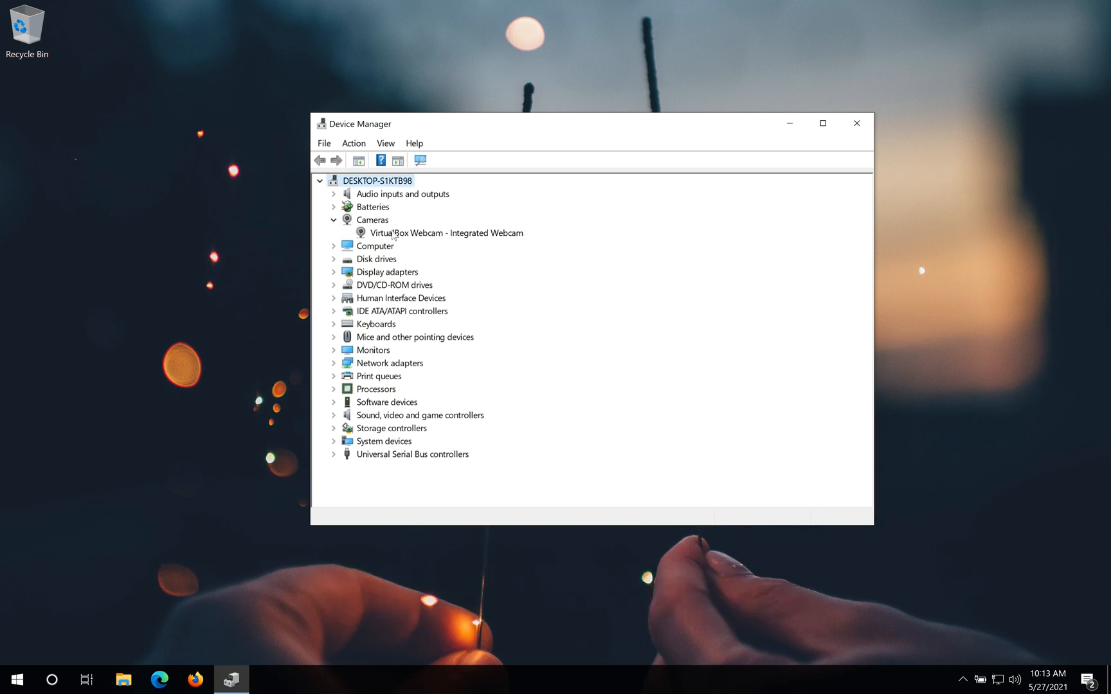
Request disabling the VirtualBox Webcam - Integrated Webcam from its Driver properties.
right_click(446, 232)
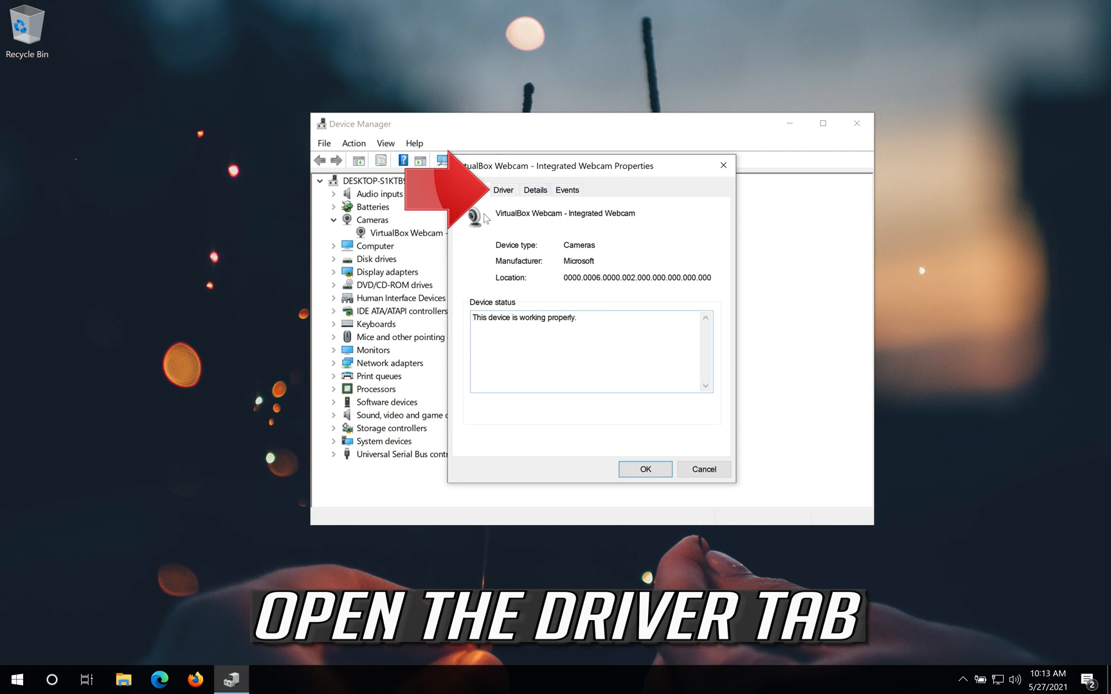
left_click(504, 189)
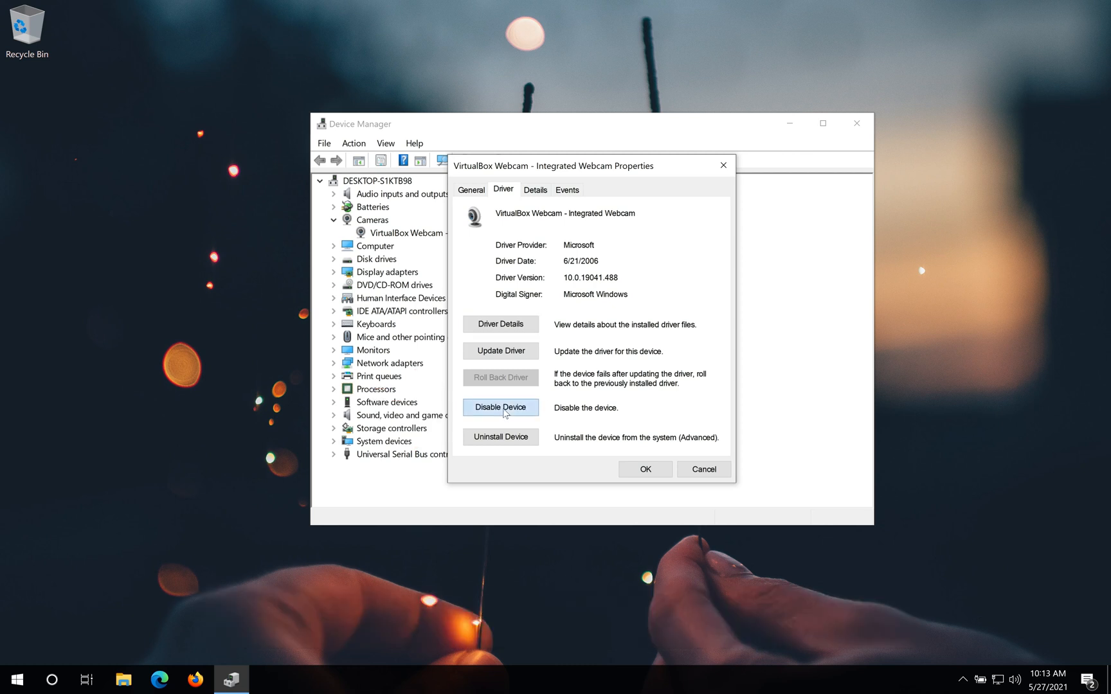
left_click(499, 407)
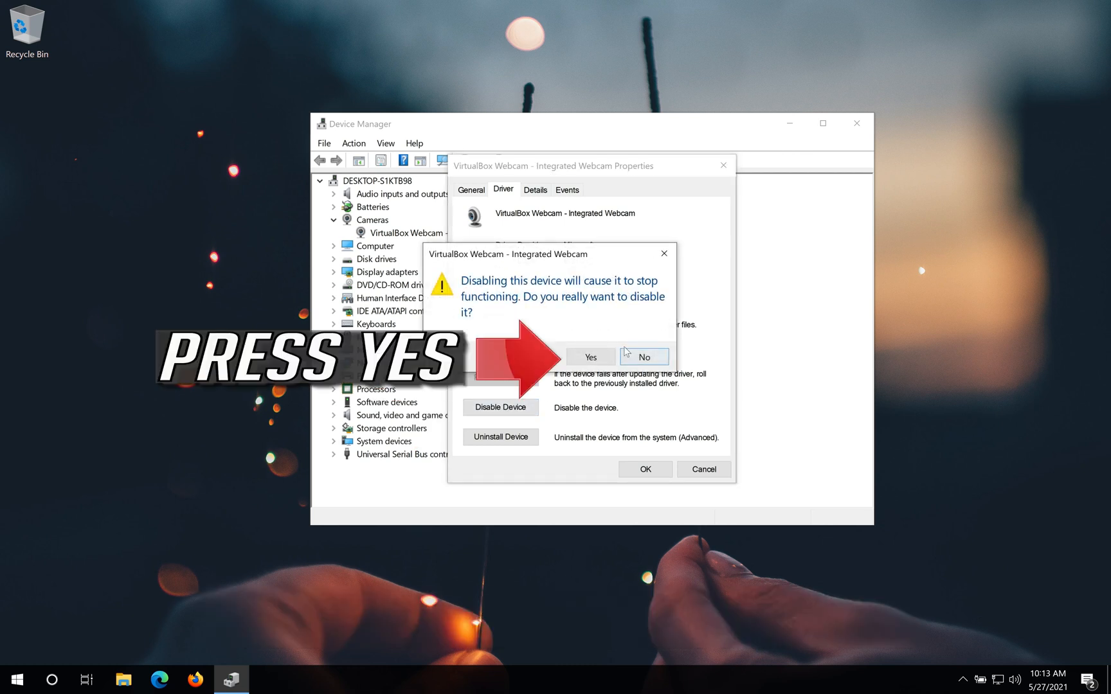